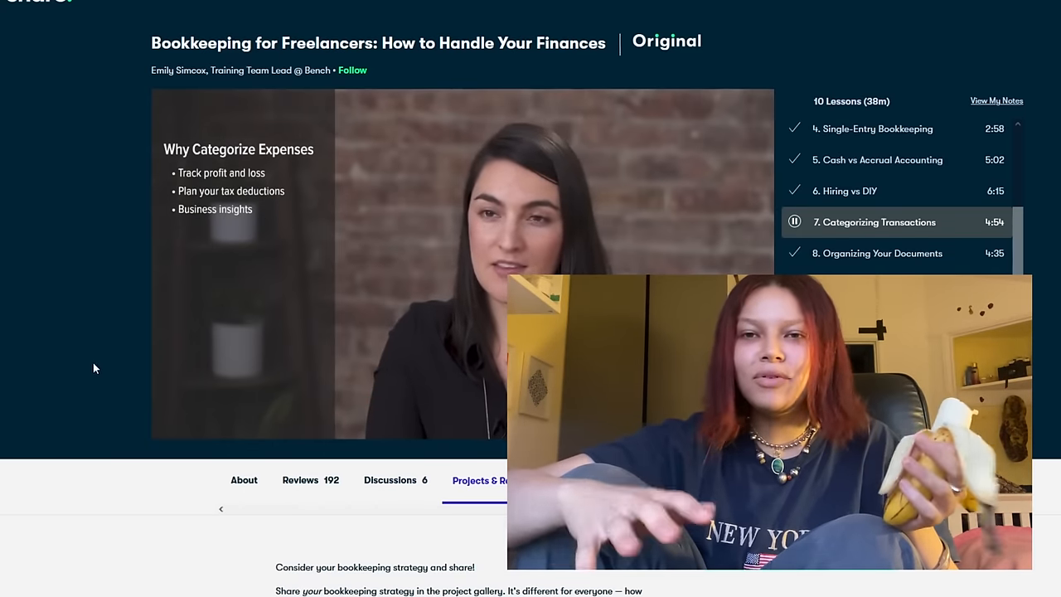
Step: Scroll through the bookkeeping course page and search Skillshare for 'Logo Design' classes
scroll("down", 3)
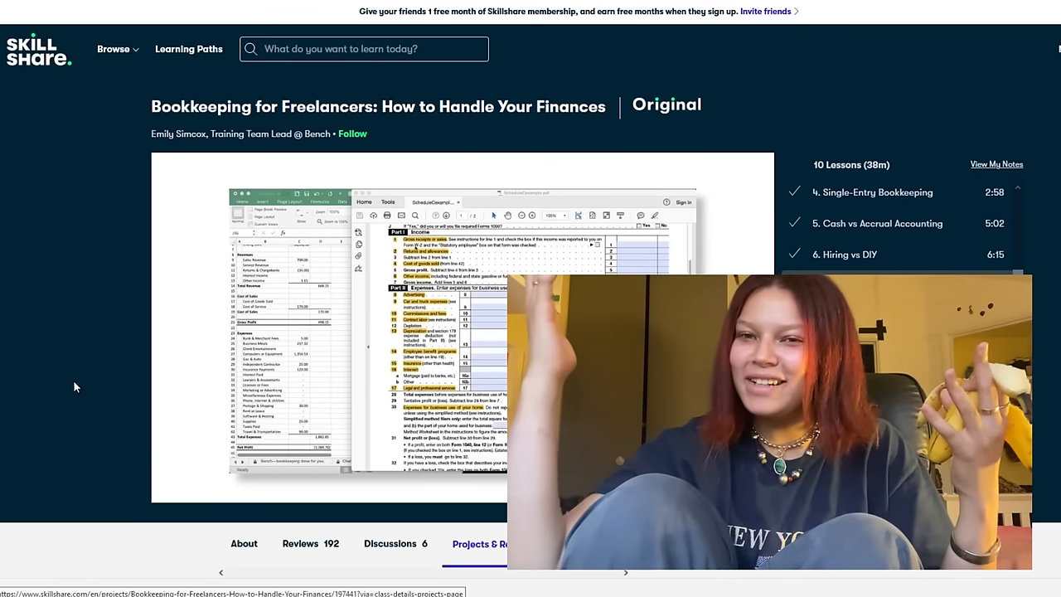
scroll("down", 3)
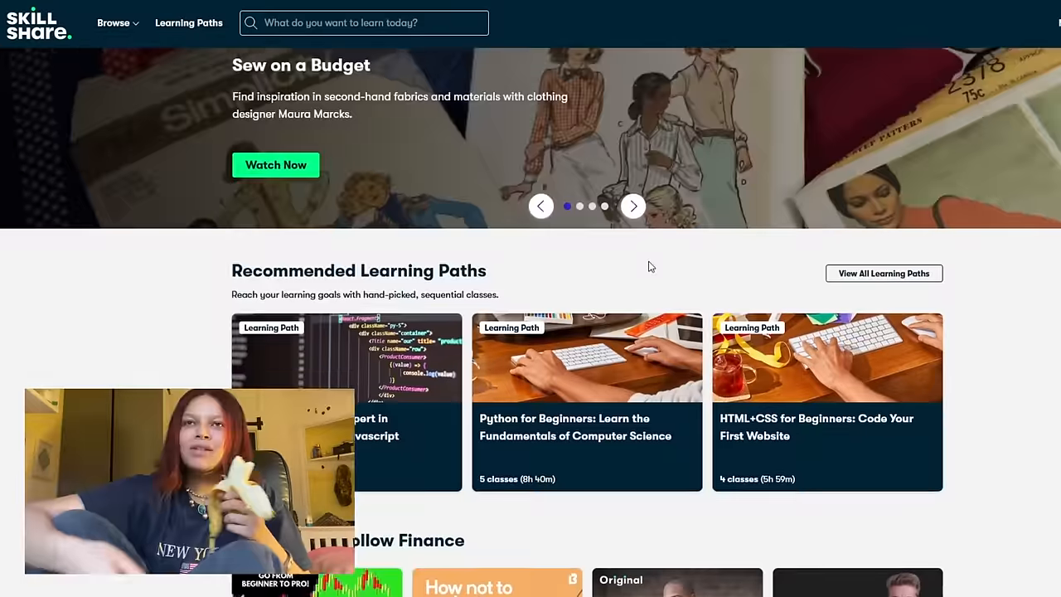
scroll("down", 3)
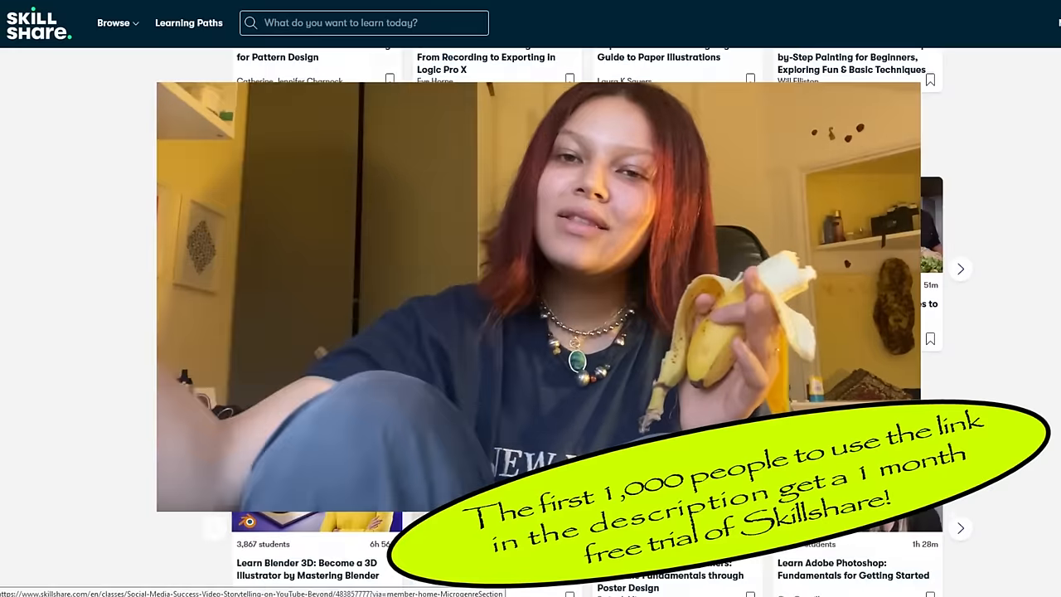
scroll("down", 3)
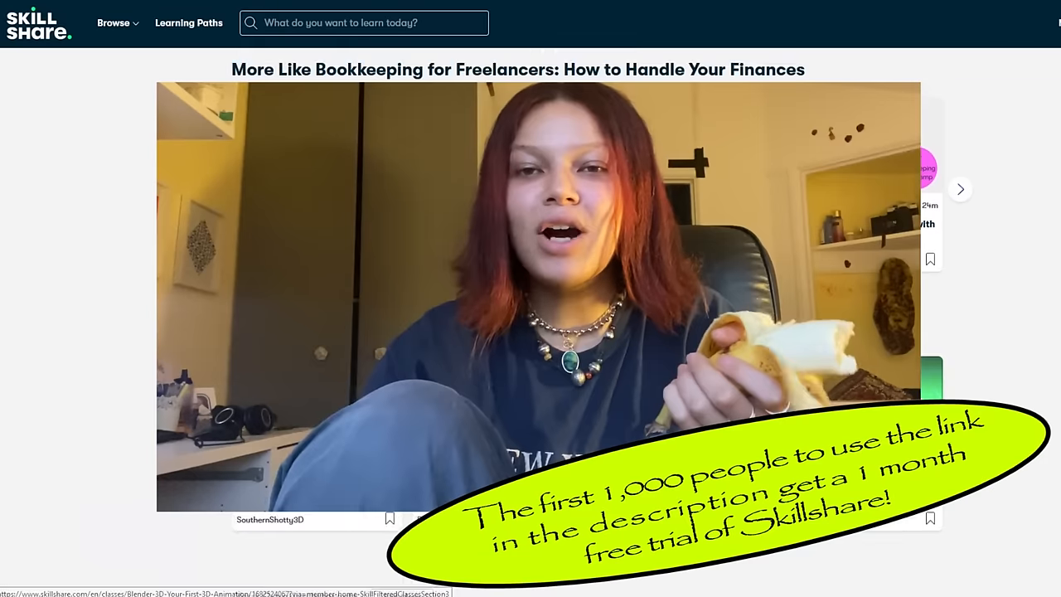
scroll("down", 3)
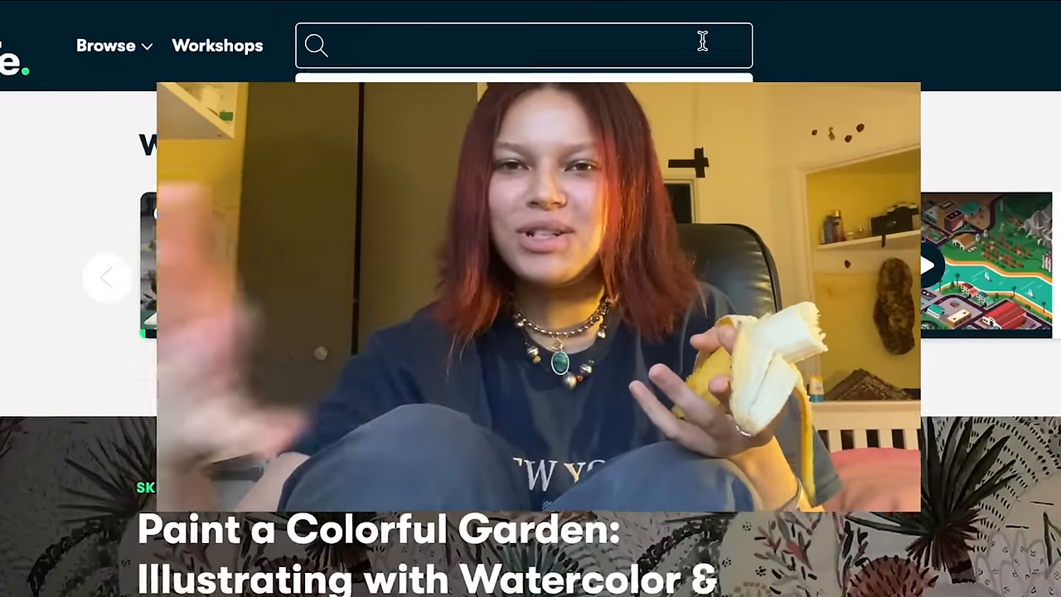
type("Logo Design")
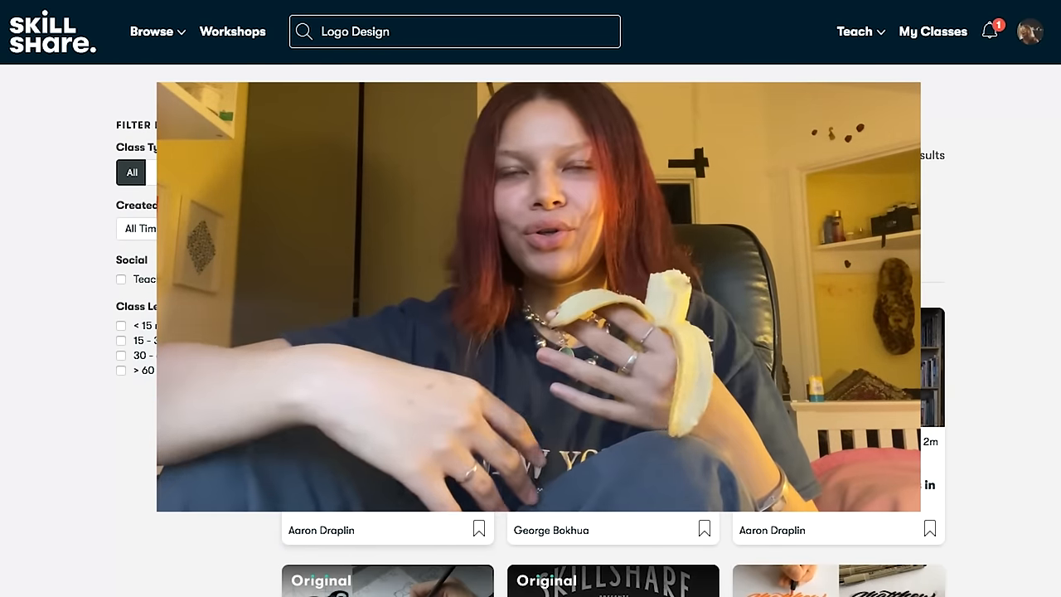
left_click(322, 531)
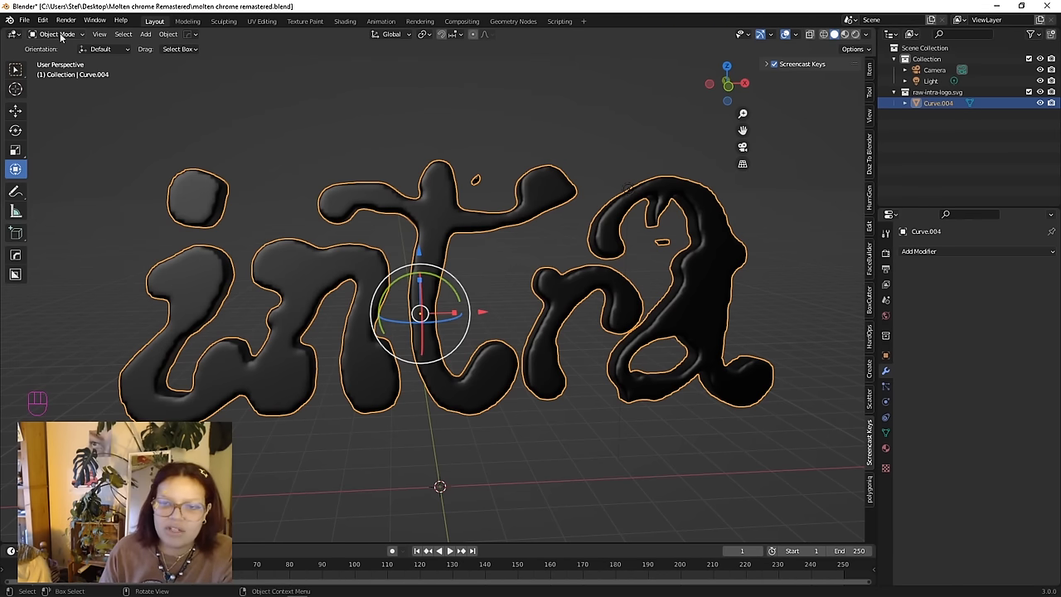
Step: Switch to Sculpt Mode and smooth the surface of the letter n with the Smooth brush
left_click(60, 33)
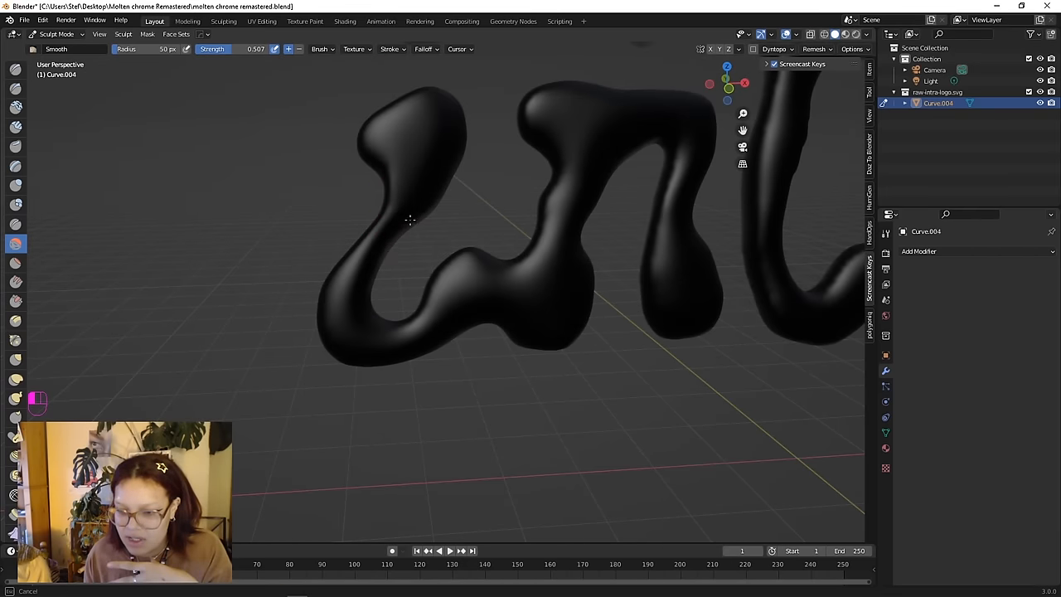
mouse_move(410, 235)
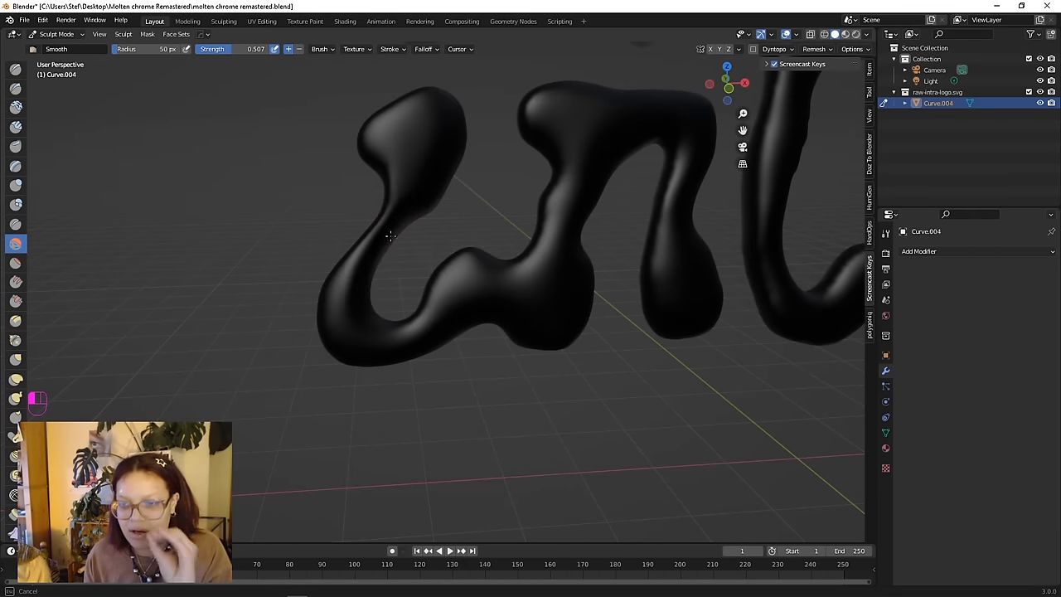
left_click_drag(390, 235, 328, 298)
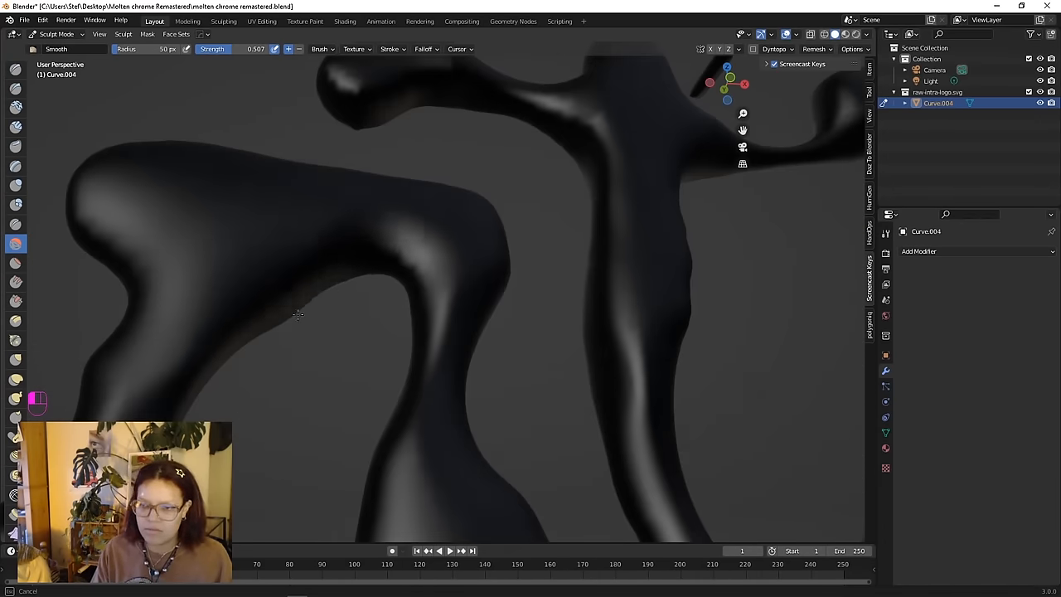
scroll("down", 3)
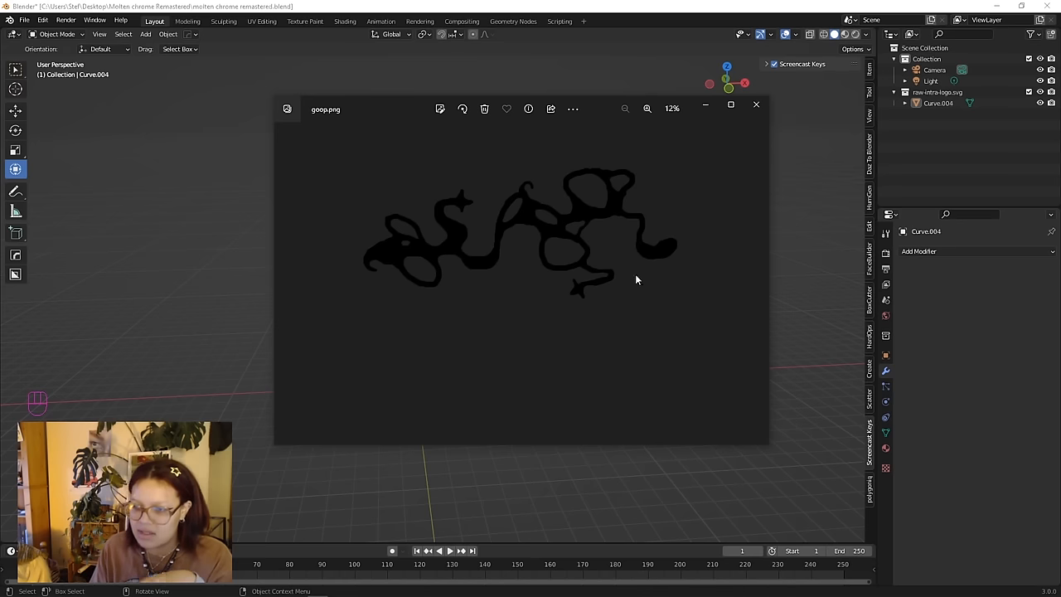
mouse_move(614, 214)
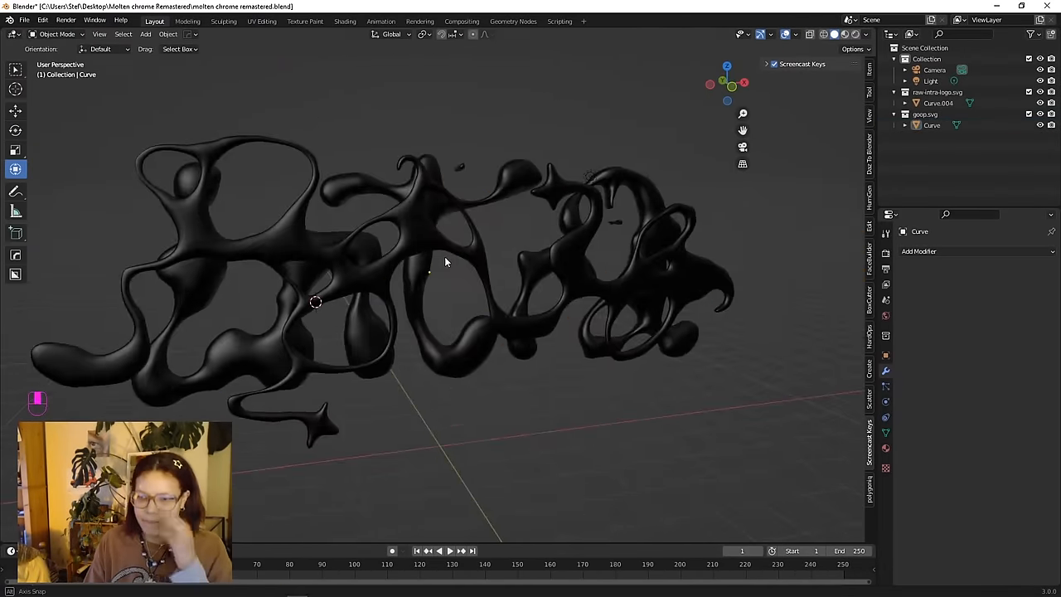
Step: Orbit and zoom the view around the imported goop shape and lettering
left_click_drag(446, 262, 494, 275)
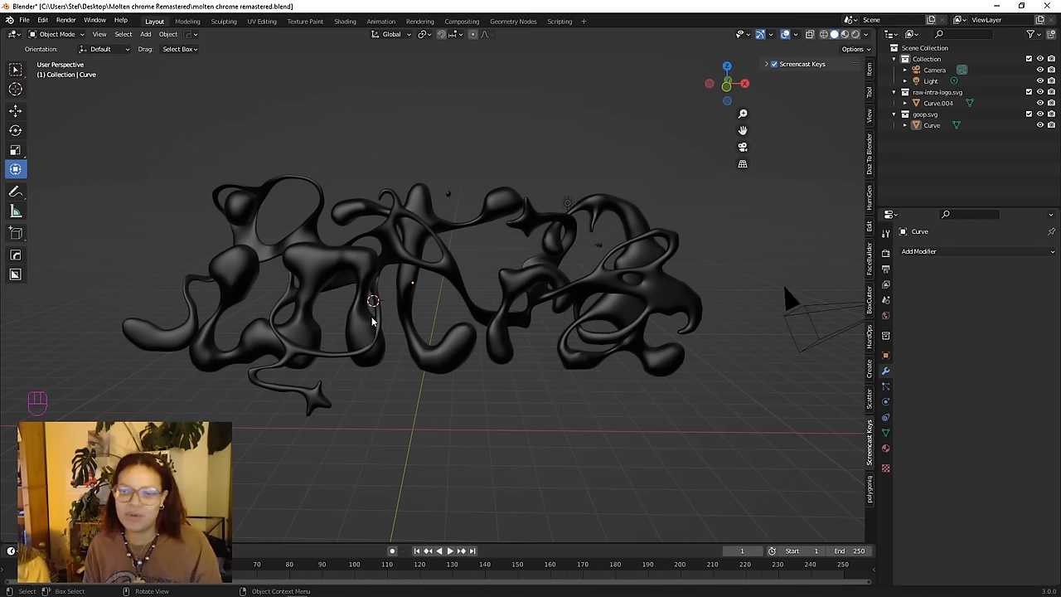
scroll("down", 3)
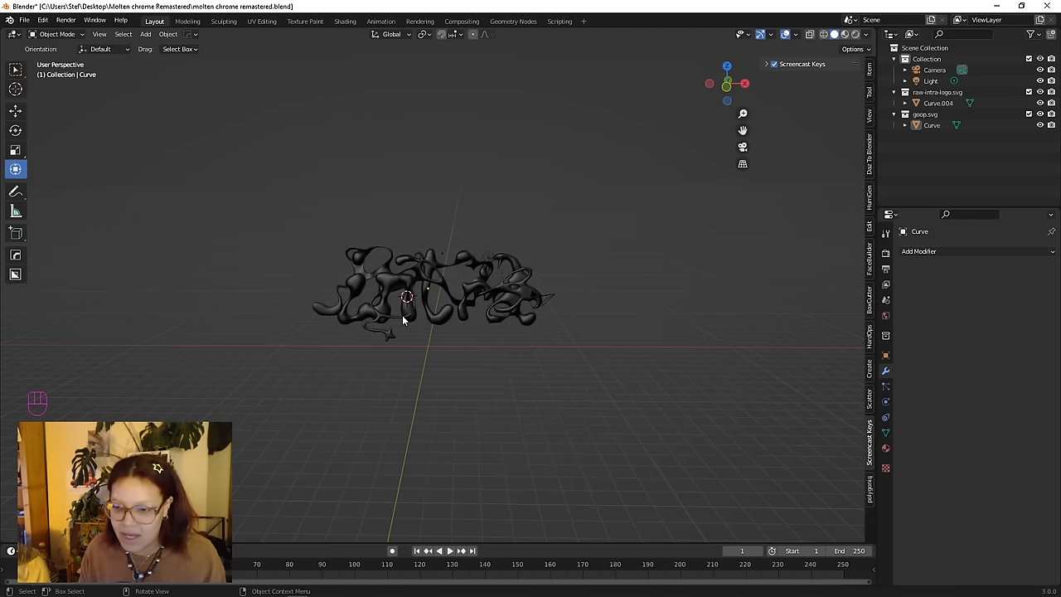
mouse_move(444, 348)
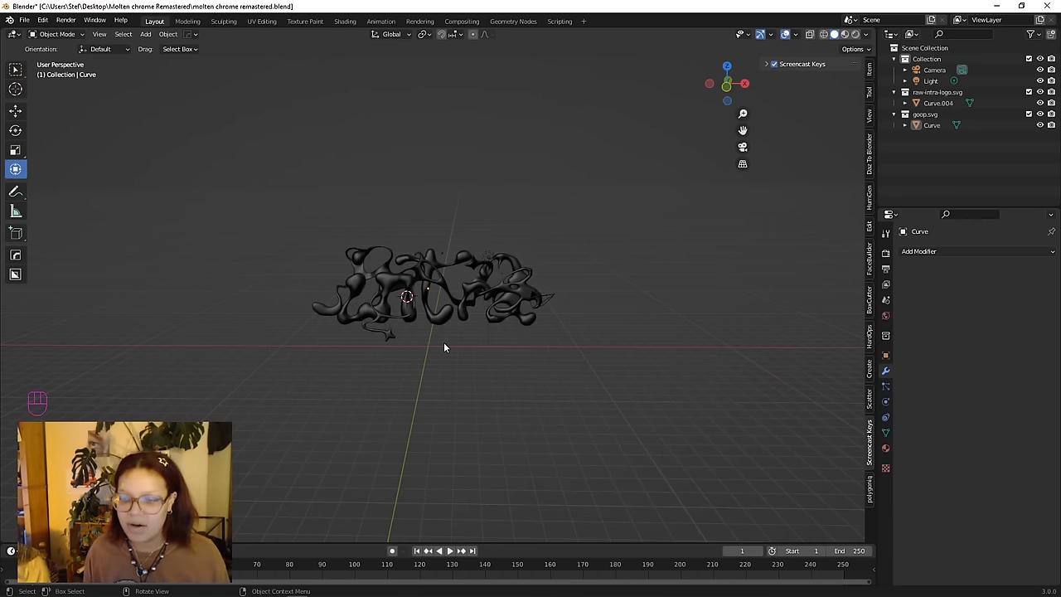
Step: Add area lights to the scene and set the intra lettering's material Metallic to 1
key("shift+a")
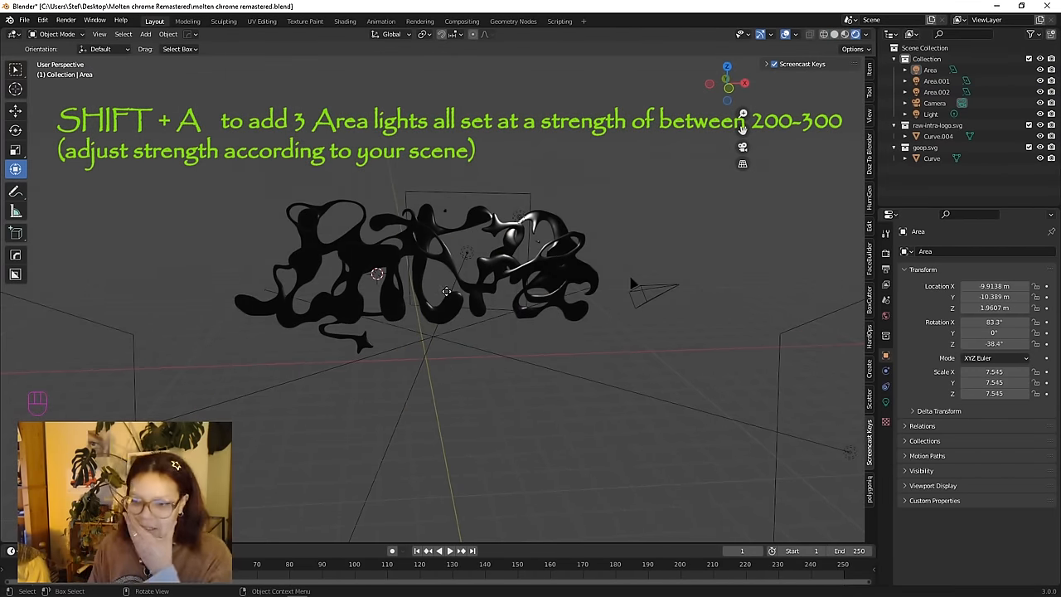
key("KP_0")
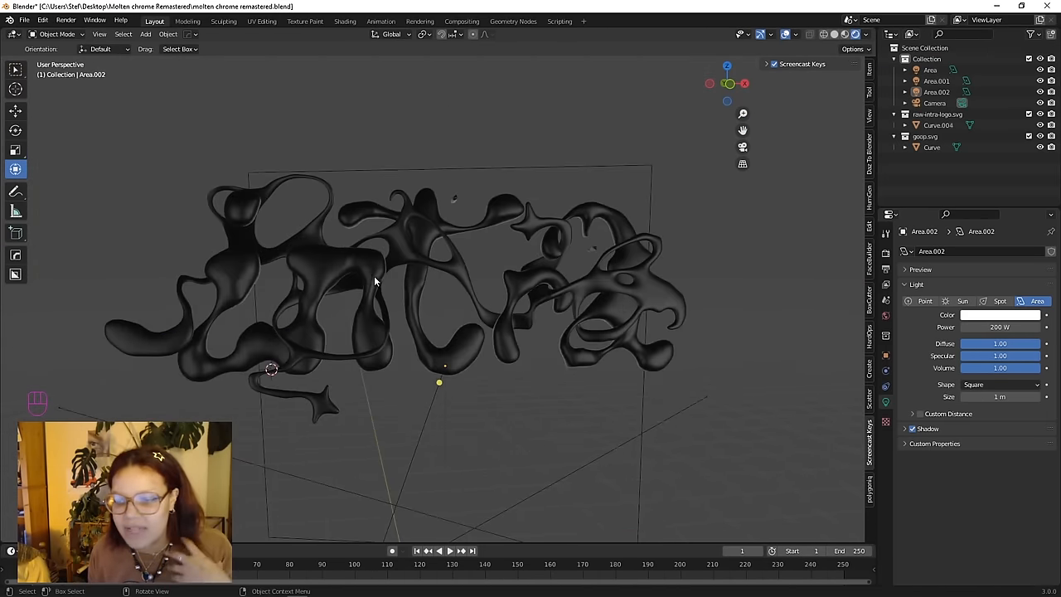
left_click(932, 125)
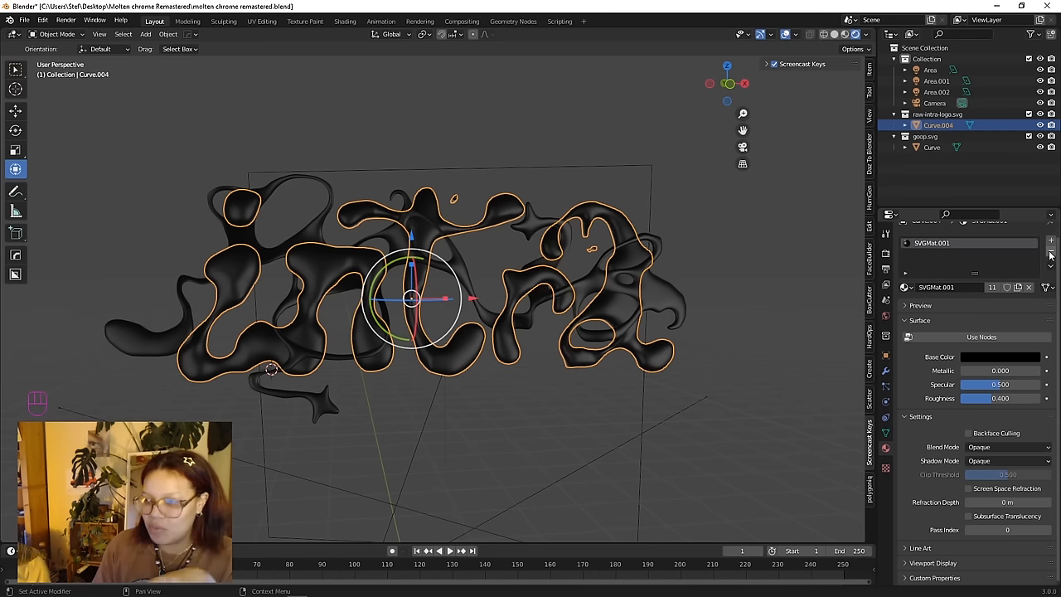
mouse_move(1052, 255)
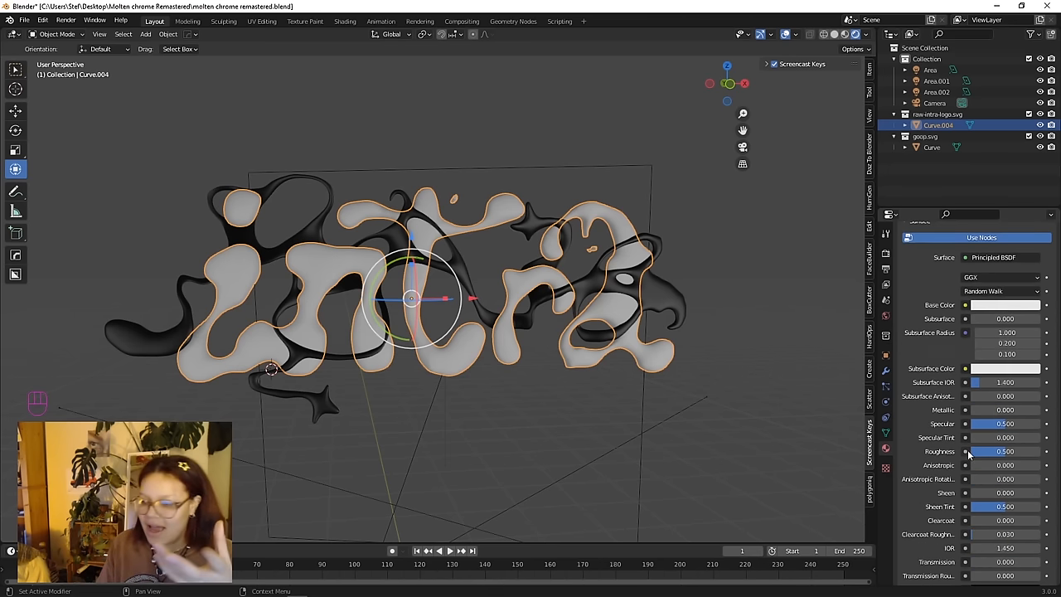
left_click_drag(978, 410, 1029, 410)
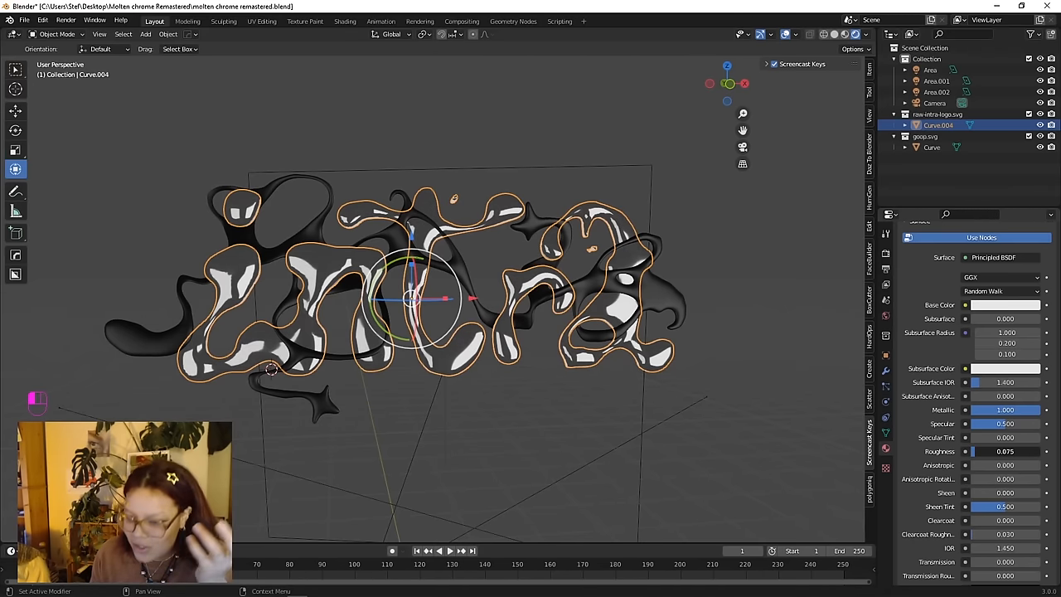
Step: In the World shader nodes, add a Light Path node and a Mix Shader beside the Background
left_click(342, 22)
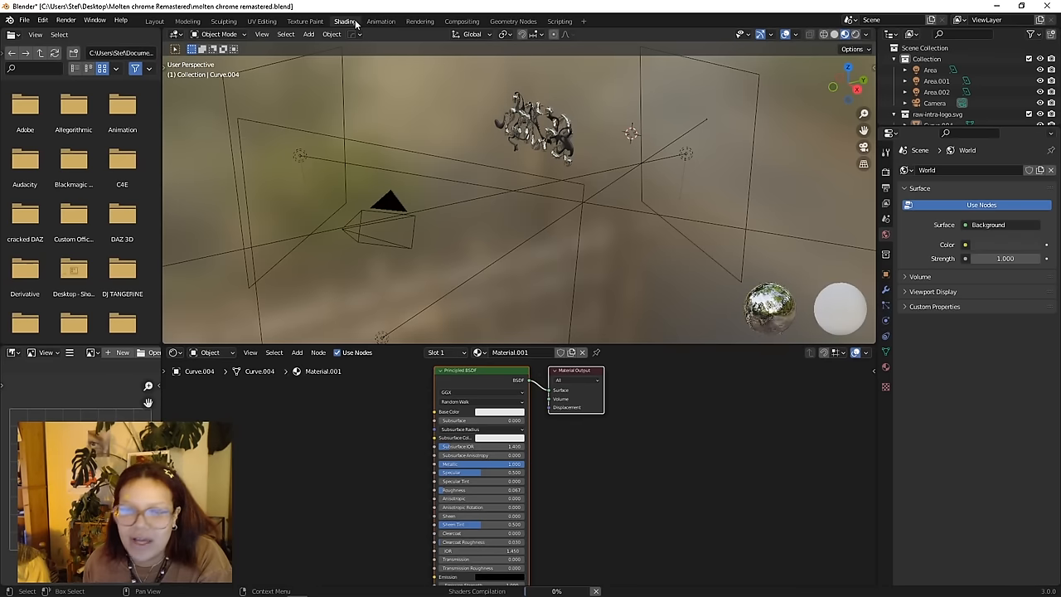
left_click(209, 352)
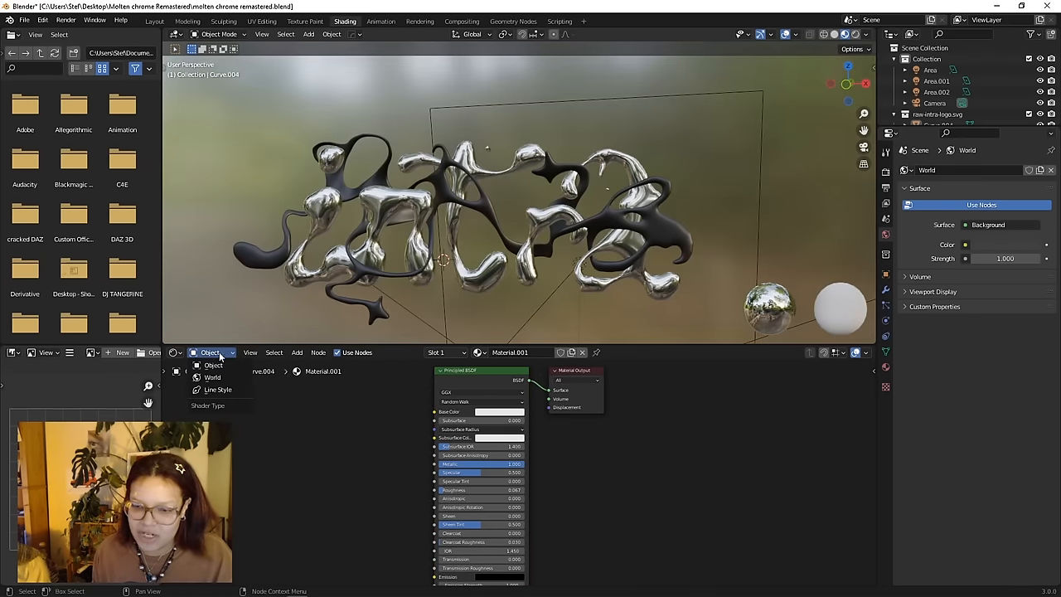
left_click(212, 379)
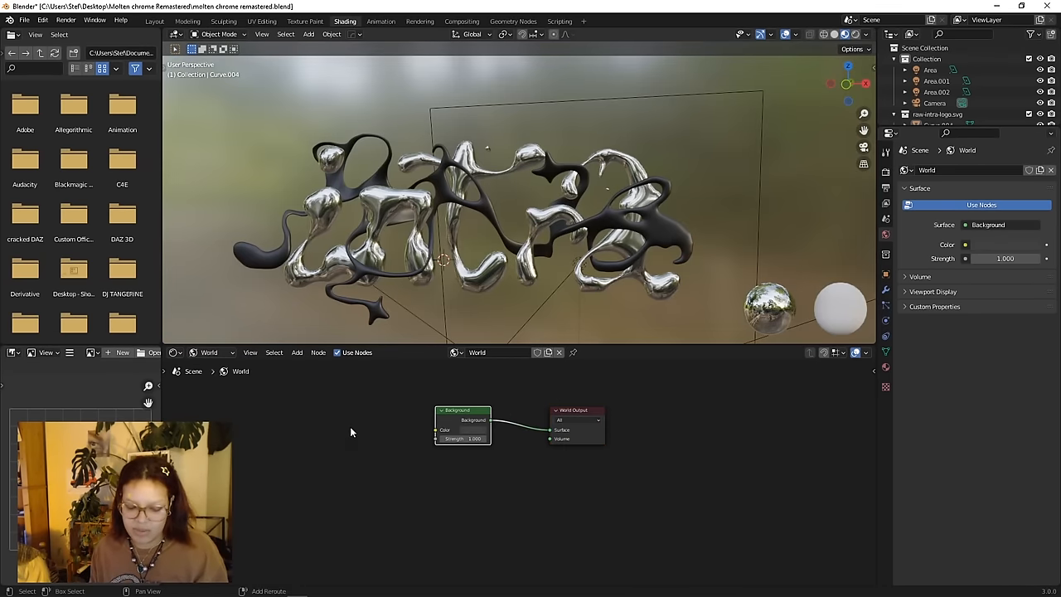
type("LIGHT")
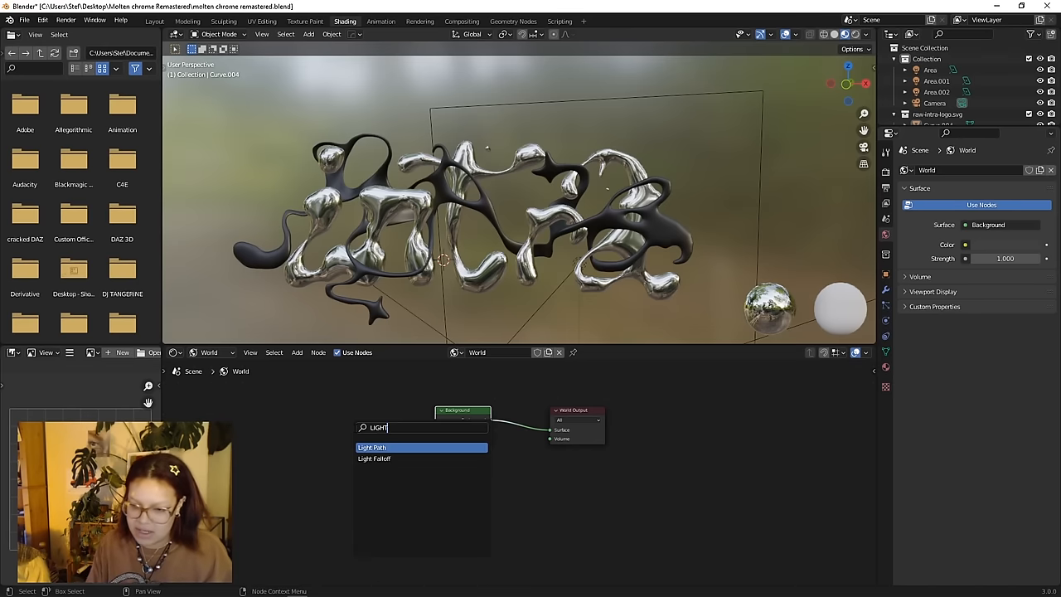
left_click(382, 447)
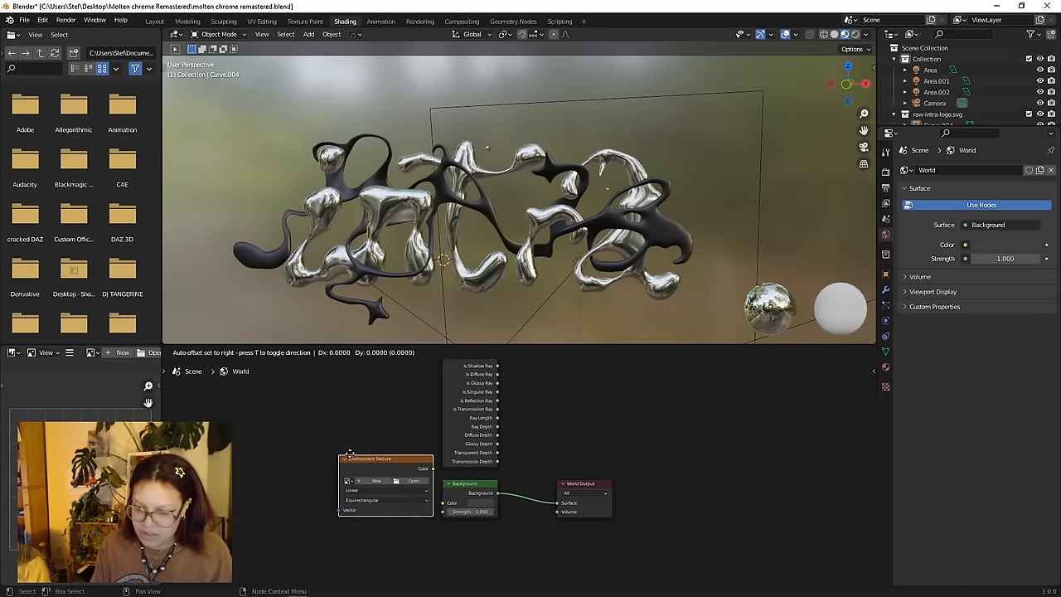
left_click_drag(471, 484, 438, 544)
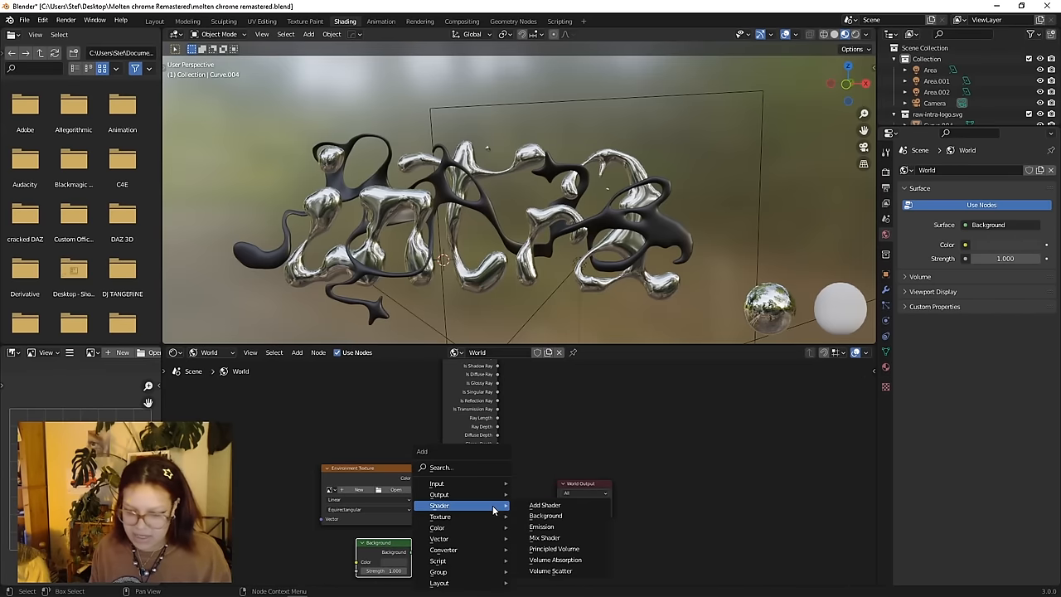
type("MIX")
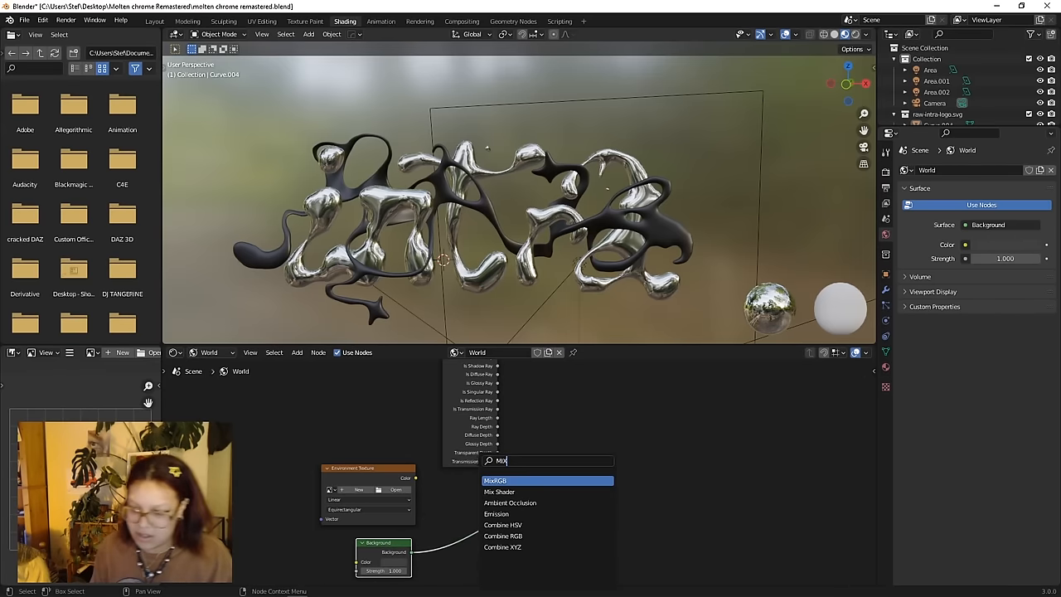
left_click(498, 481)
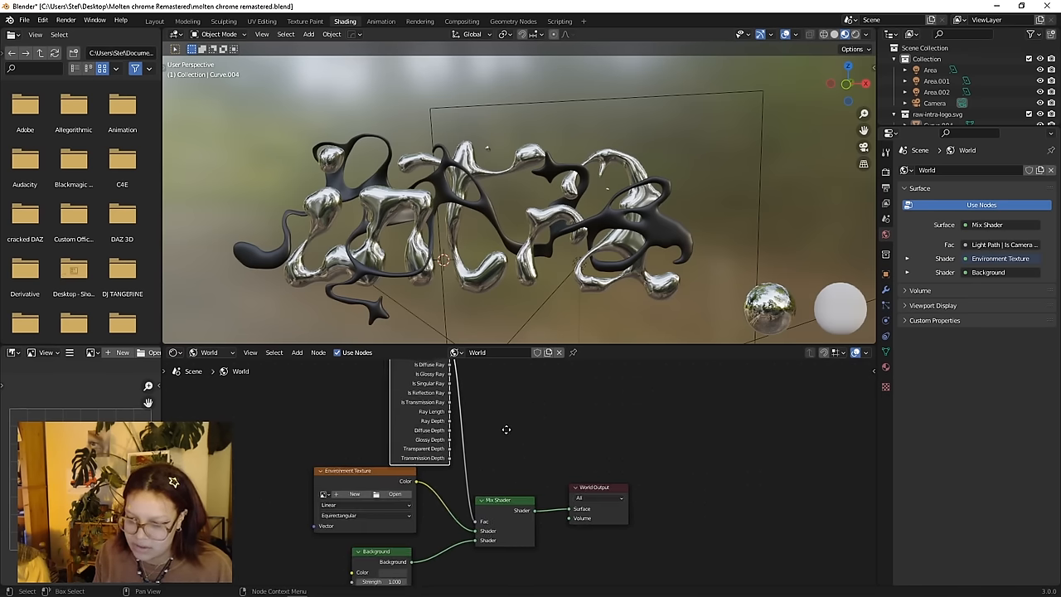
Step: Load an HDRI from the HDR folder into the Environment Texture and adjust the background colour
left_click(395, 494)
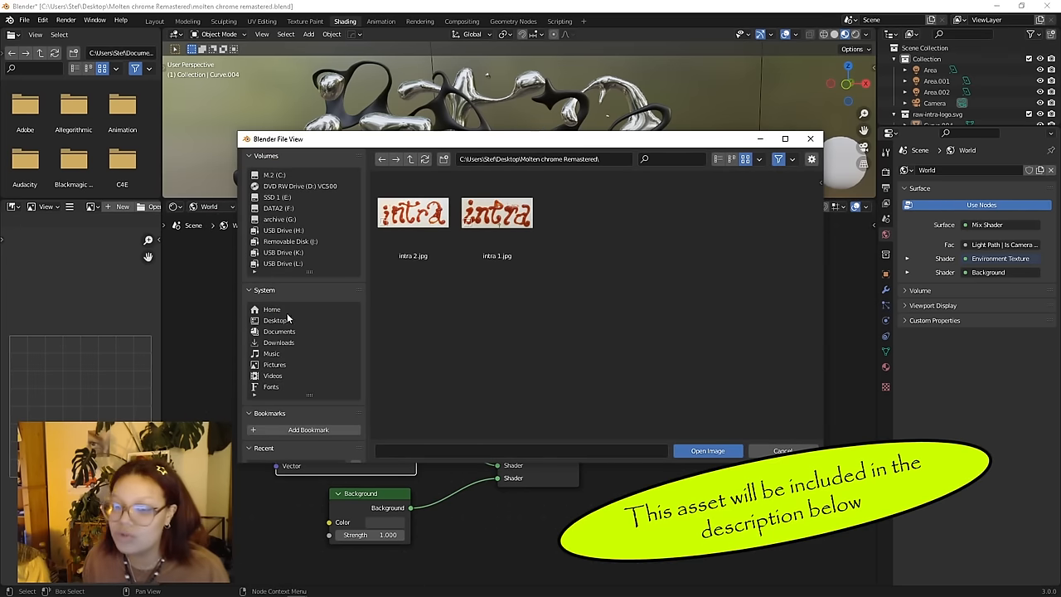
left_click(268, 390)
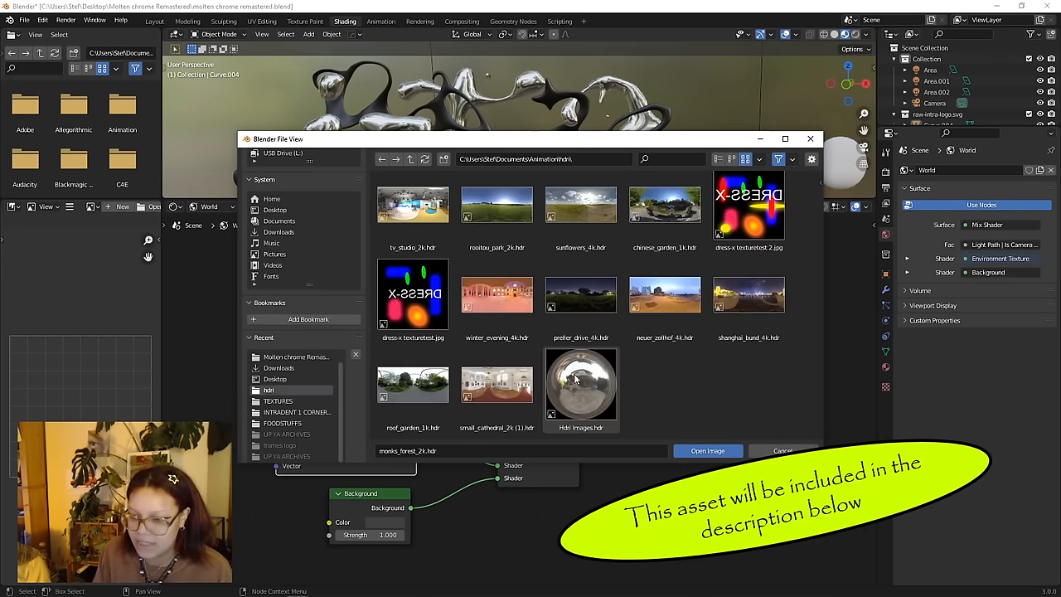
left_click(708, 451)
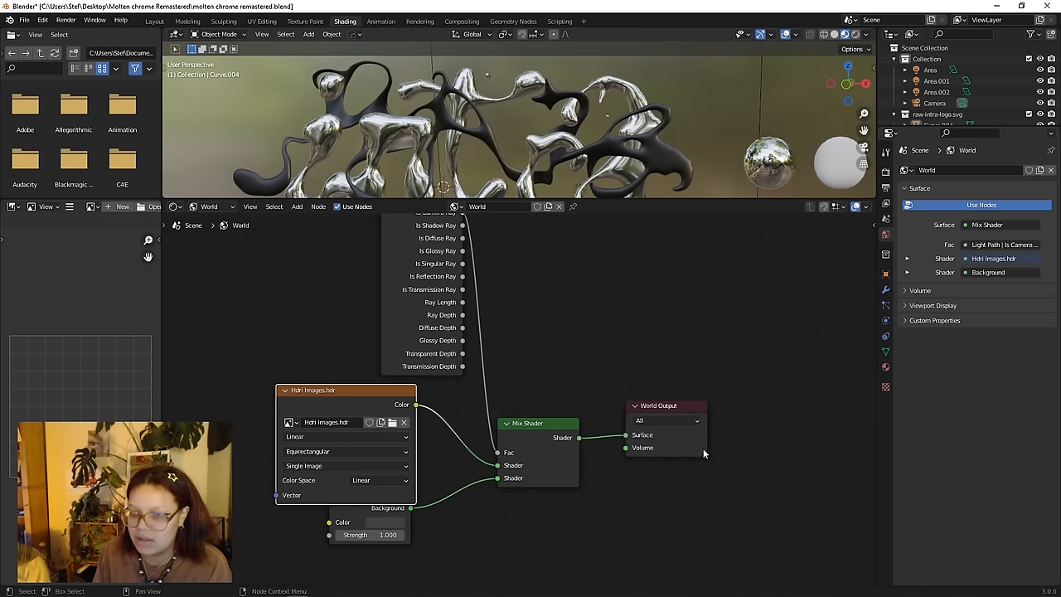
left_click(373, 522)
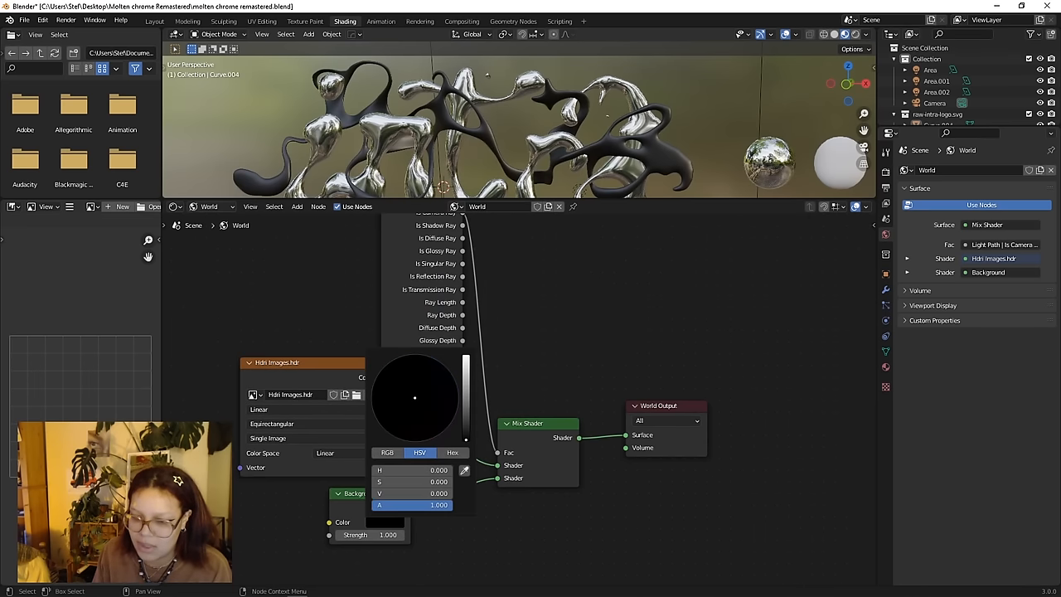
Step: In Eevee render settings enable ambient occlusion, bloom and motion blur, and reduce the bloom radius
left_click(150, 22)
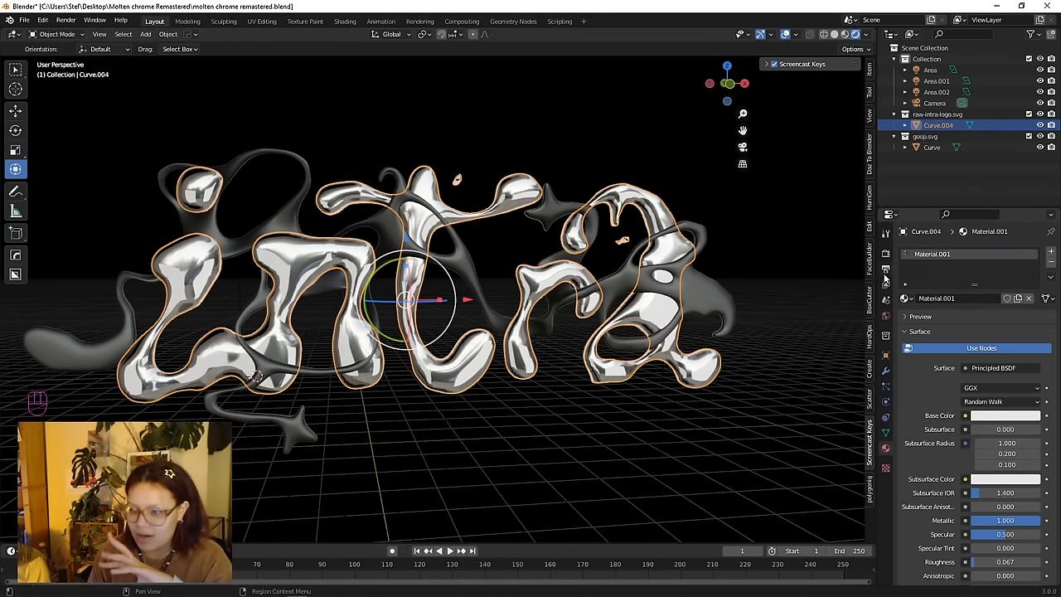
left_click(886, 252)
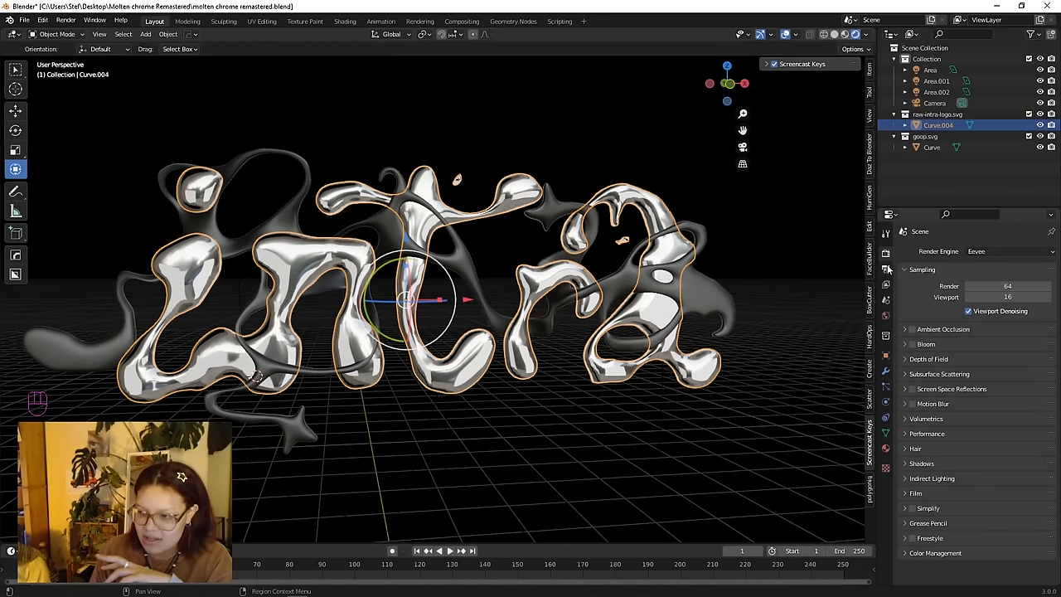
left_click(905, 328)
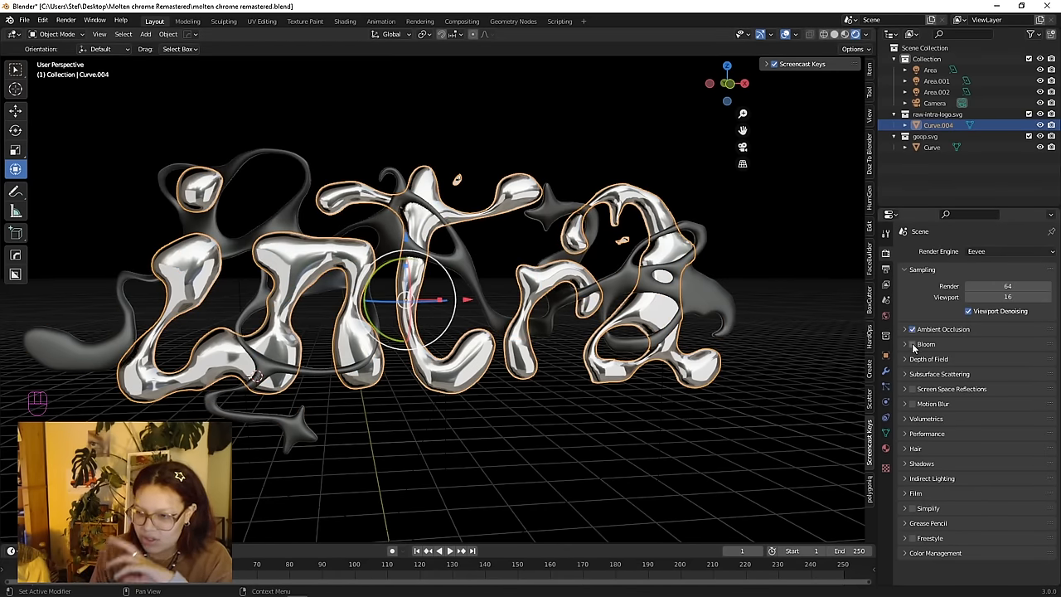
left_click(912, 388)
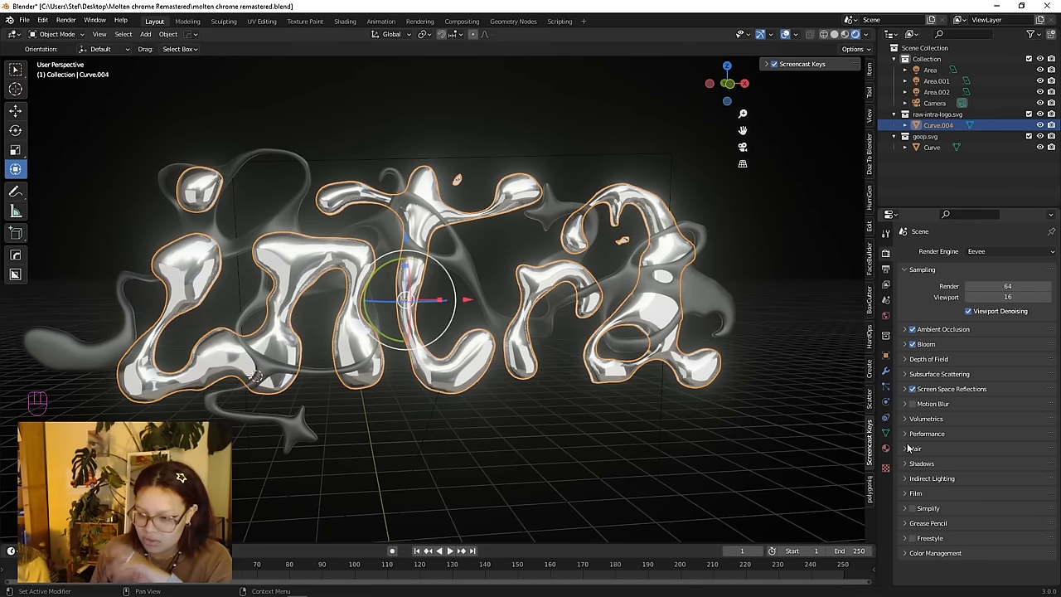
left_click(912, 405)
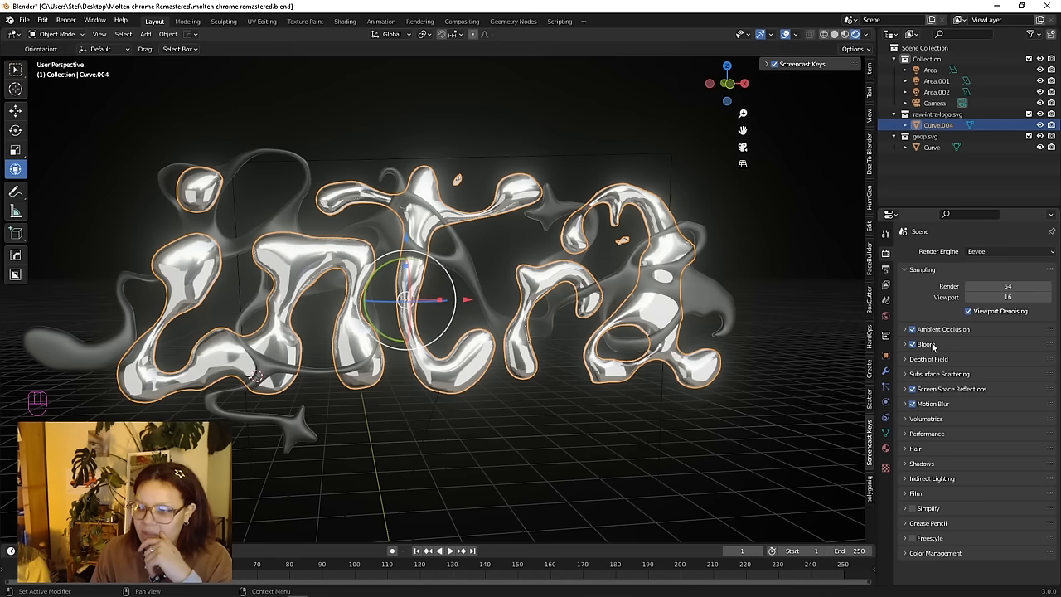
left_click(912, 344)
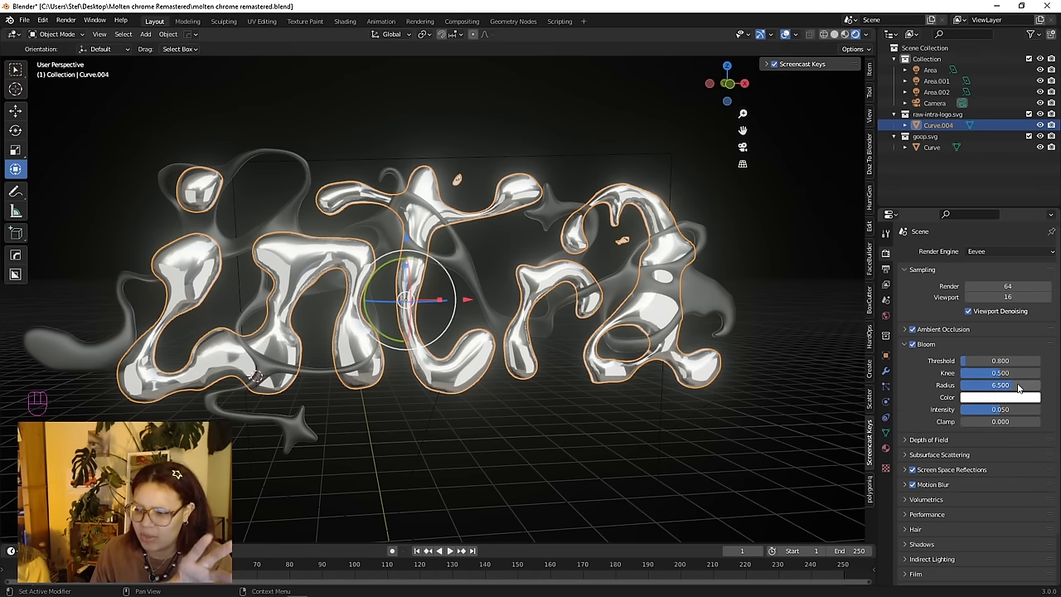
left_click_drag(1020, 385, 978, 385)
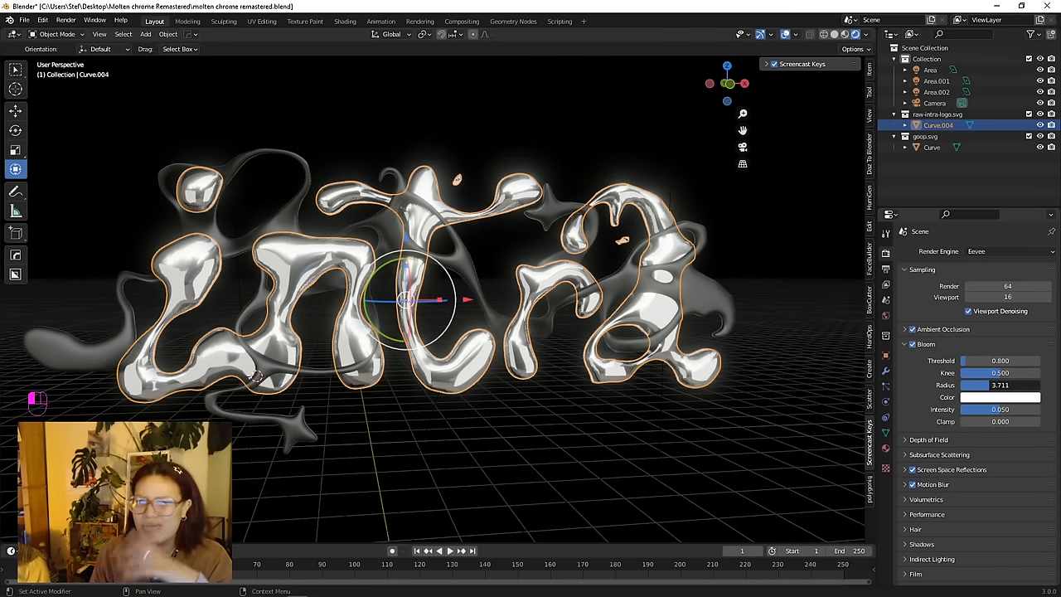
left_click_drag(971, 384, 1028, 385)
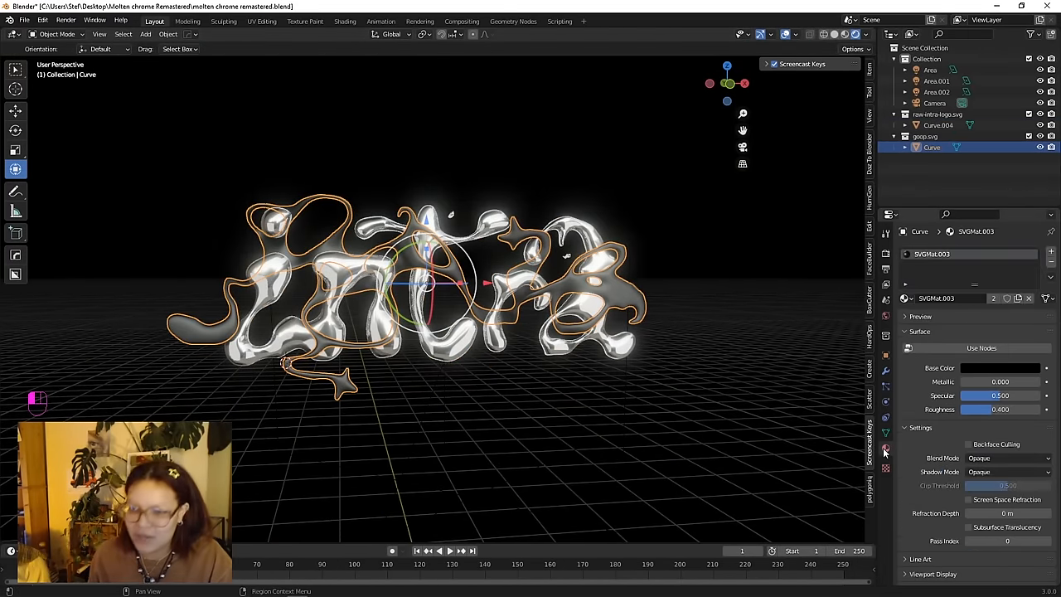
Step: Set the goo material's base colour to neon green and adjust its specular highlight
scroll("down", 3)
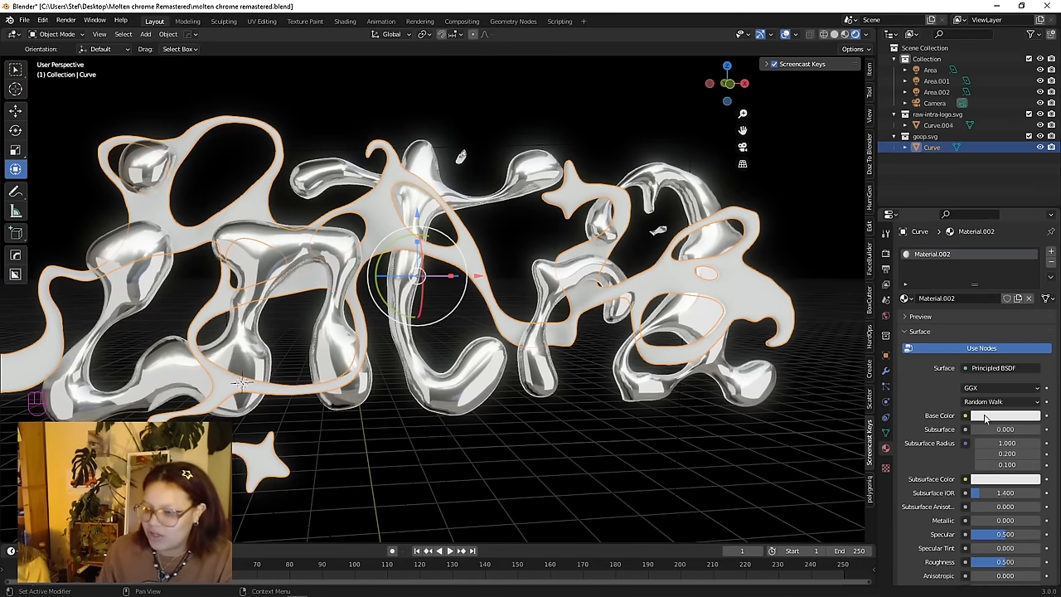
left_click(1005, 417)
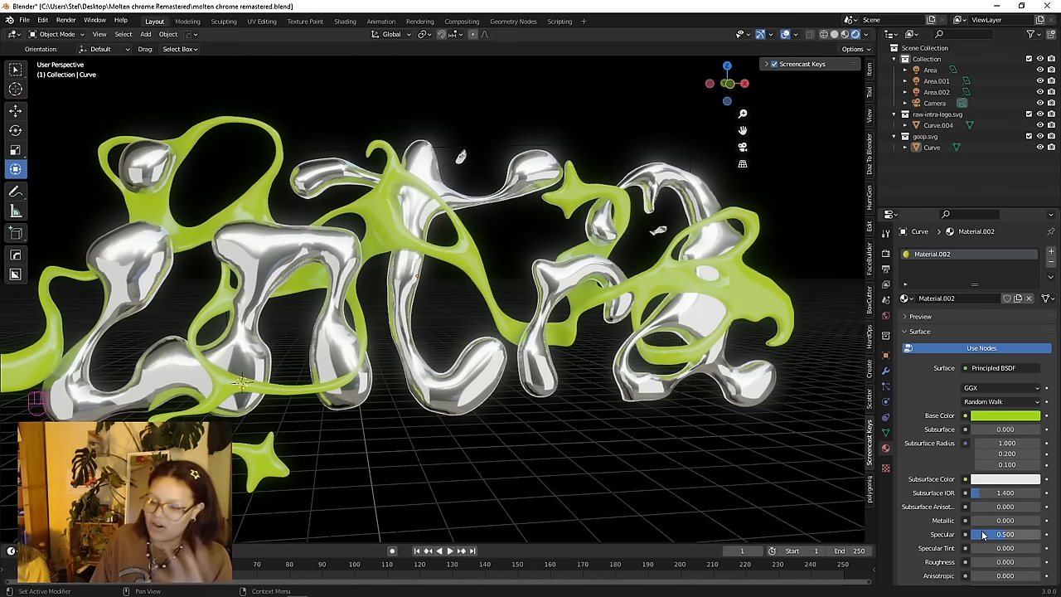
left_click_drag(1003, 521, 981, 521)
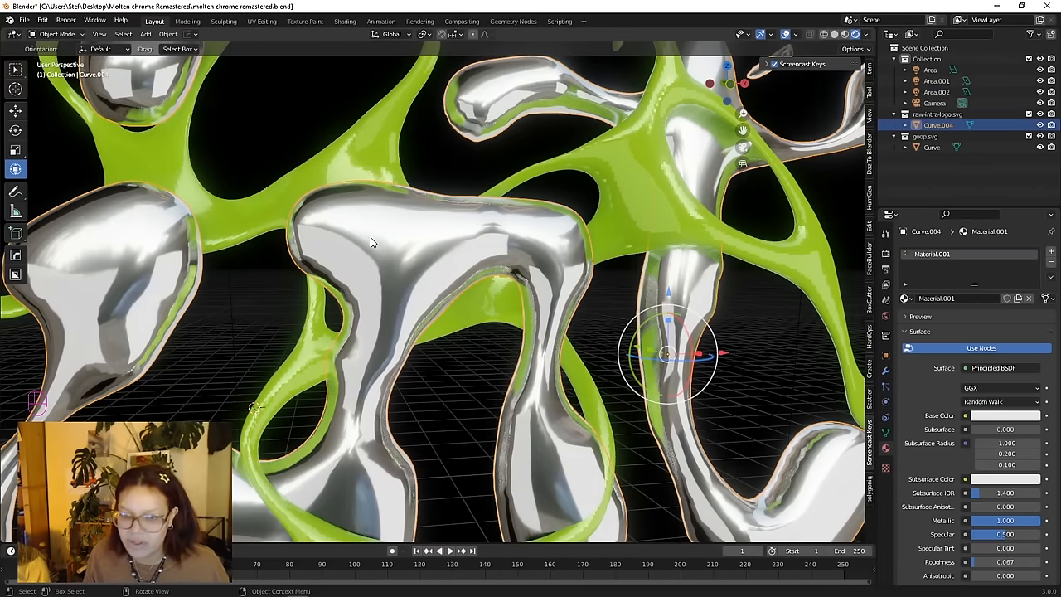
mouse_move(432, 259)
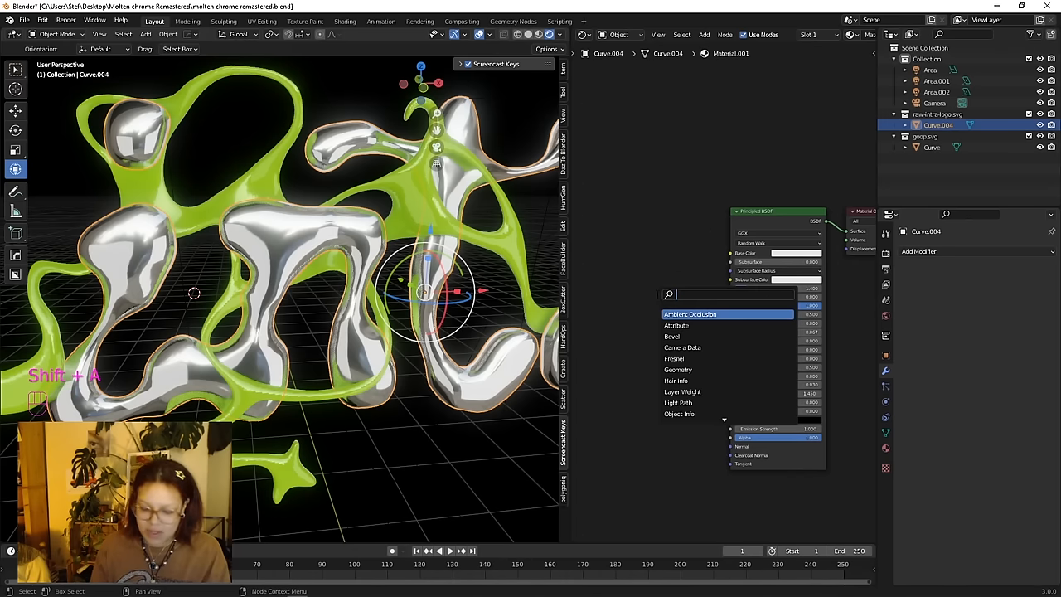
Step: Add an Image Texture node to the chrome material and load the scratched metal image
type("ima")
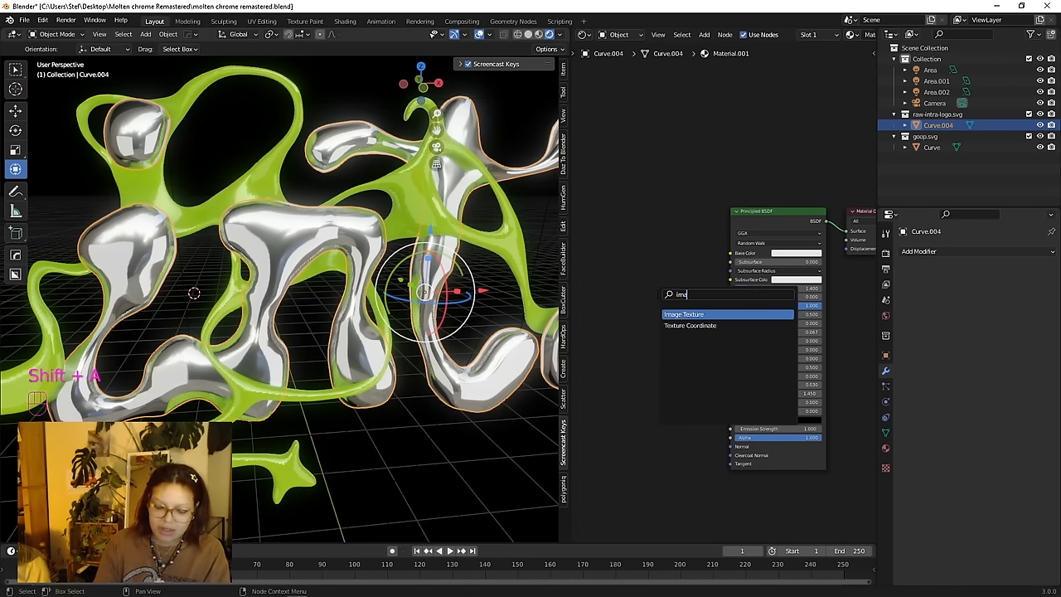
left_click(685, 315)
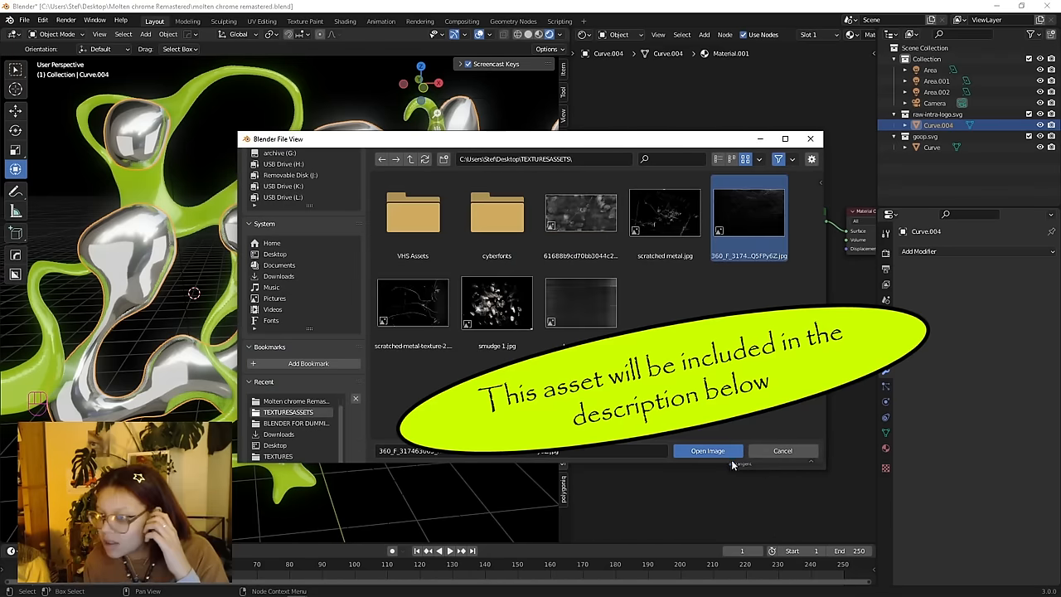
left_click(708, 451)
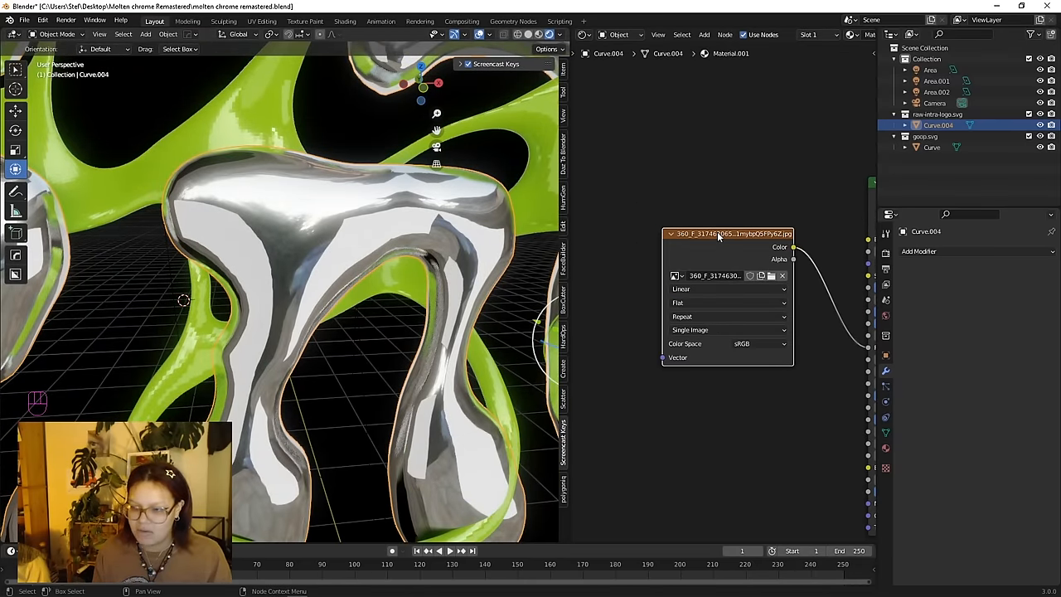
Step: Add Node Wrangler mapping controls to the scratch texture and set its colour space to Non-Color
key("ctrl+t")
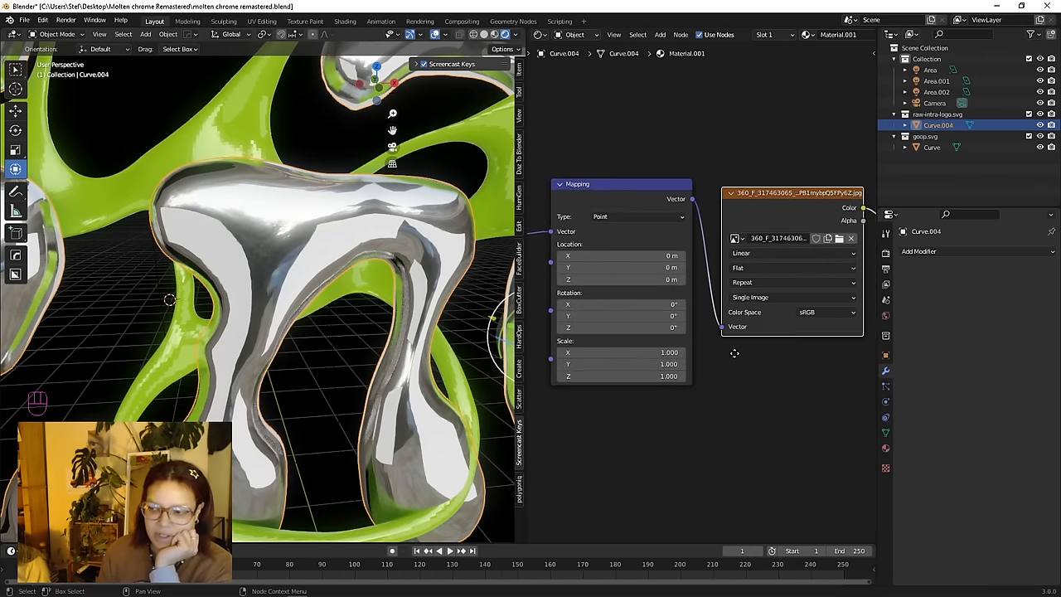
left_click(747, 312)
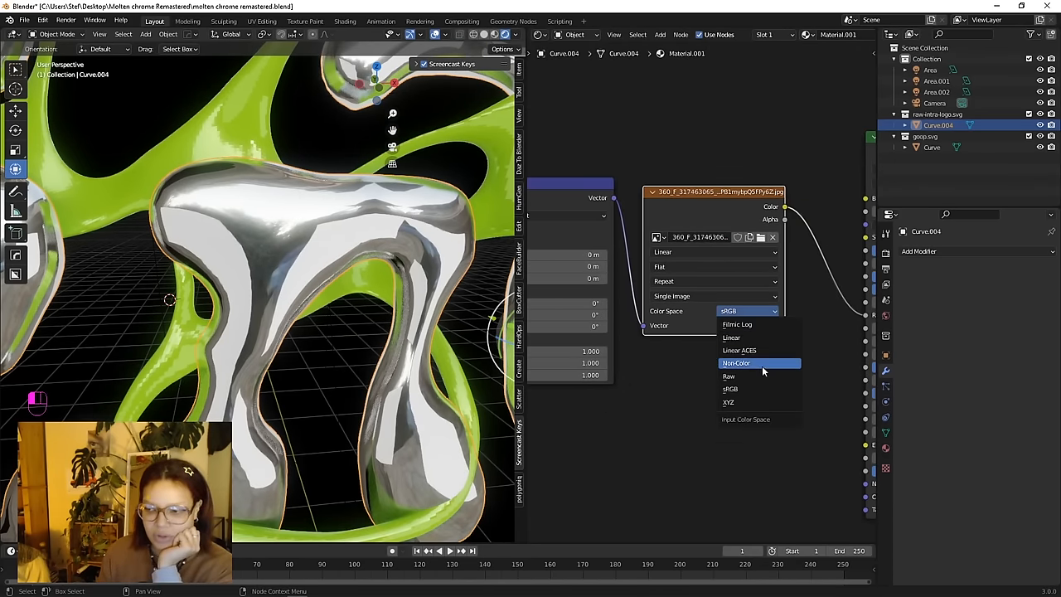
left_click(736, 363)
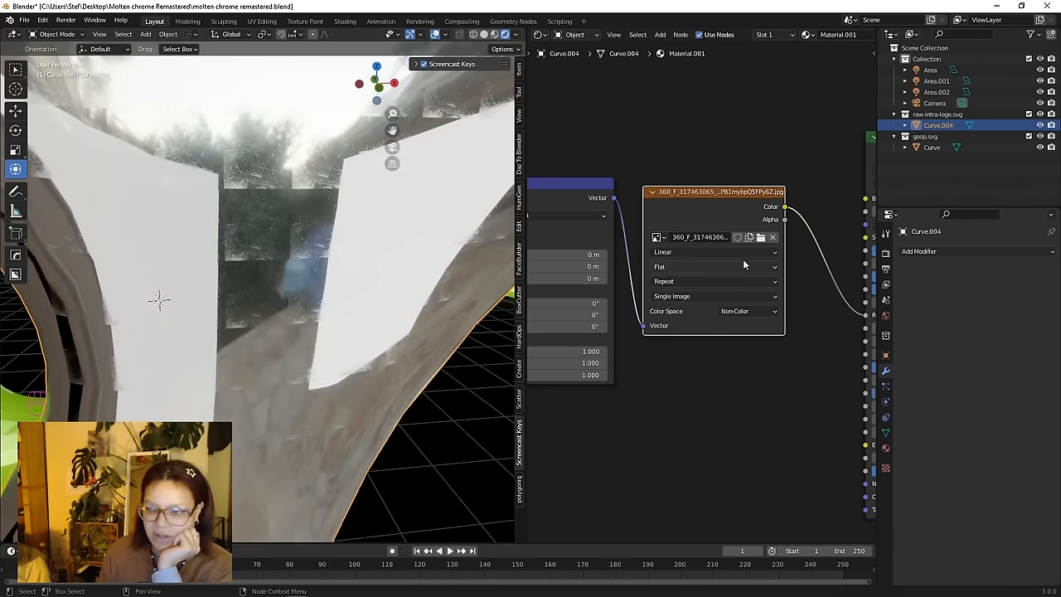
key("Ctrl+Z")
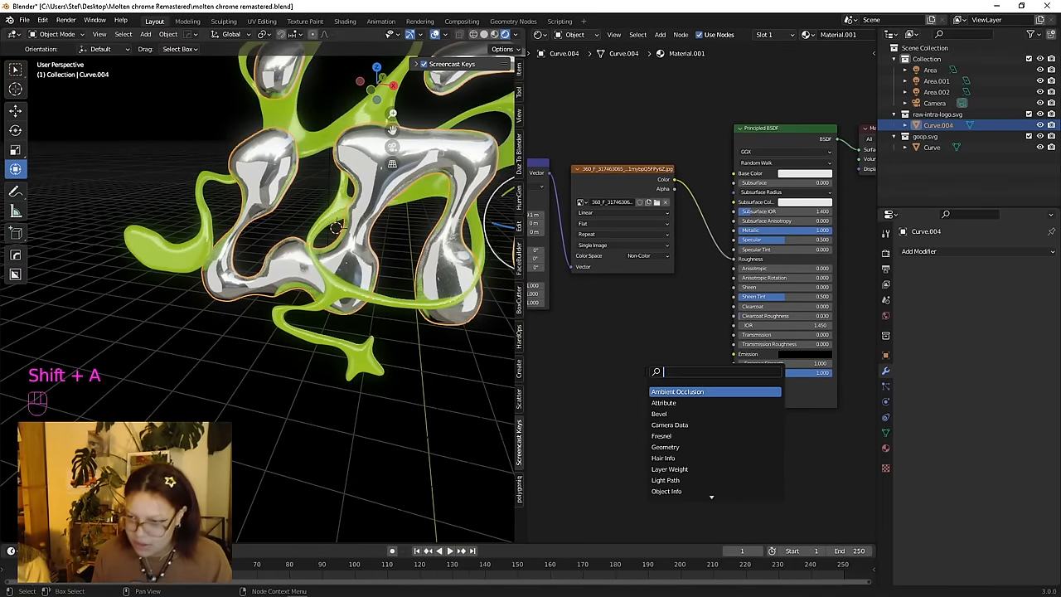
Step: Add a Bump node routing the scratch texture into the chrome material's Normal input
type("bump")
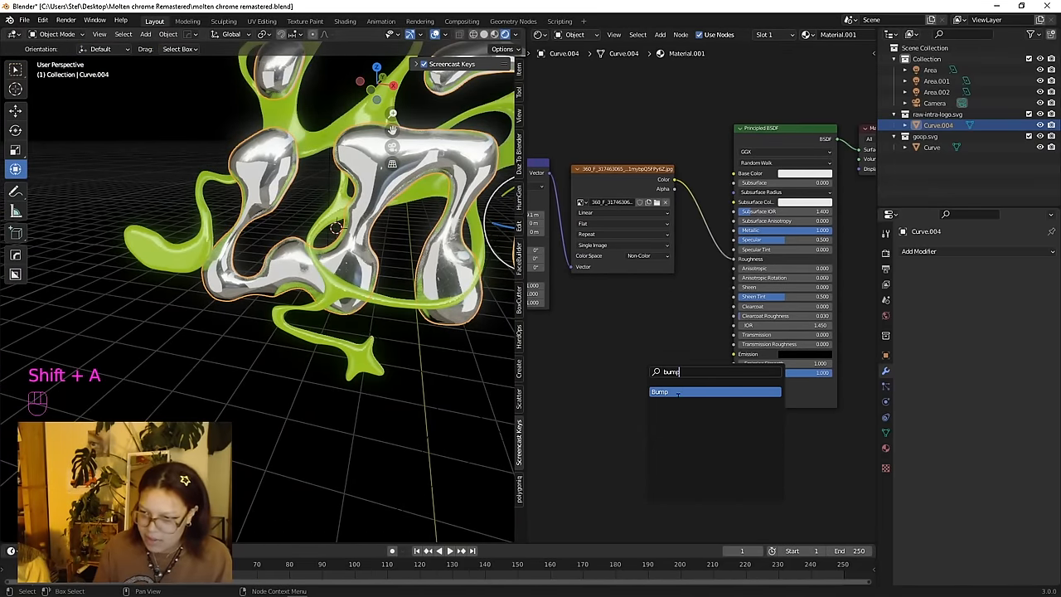
left_click(660, 391)
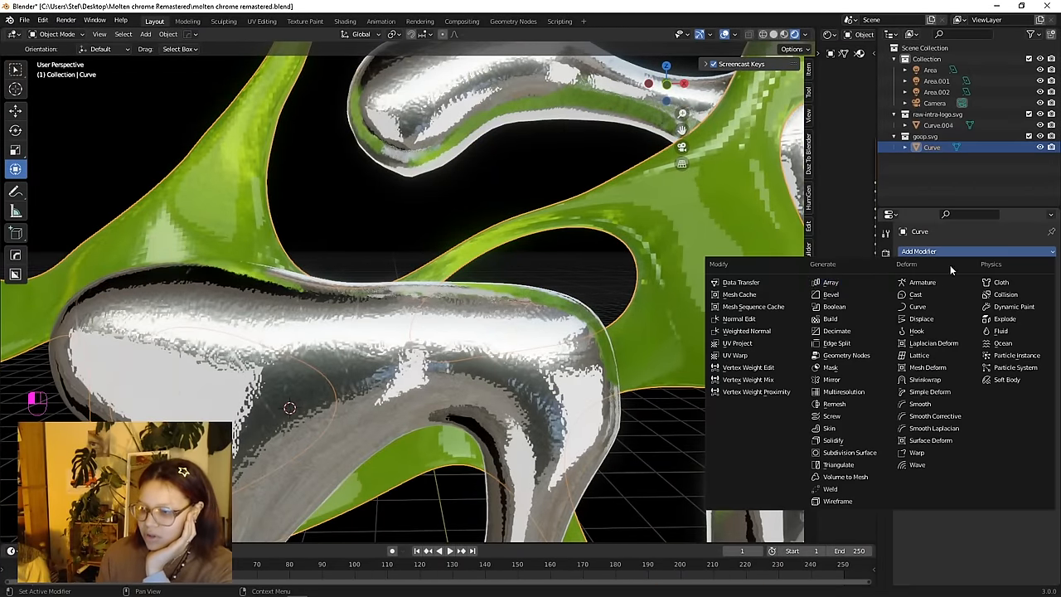
mouse_move(847, 453)
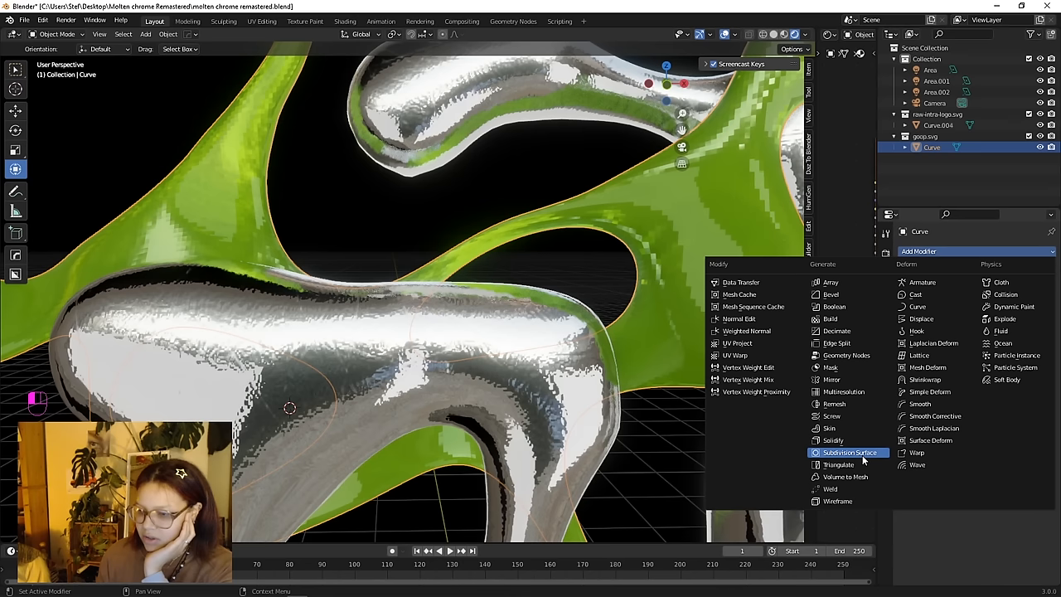
Step: Dismiss the modifier list and lower the goo material's Subsurface from 0.126 to about 0.079
left_click(849, 452)
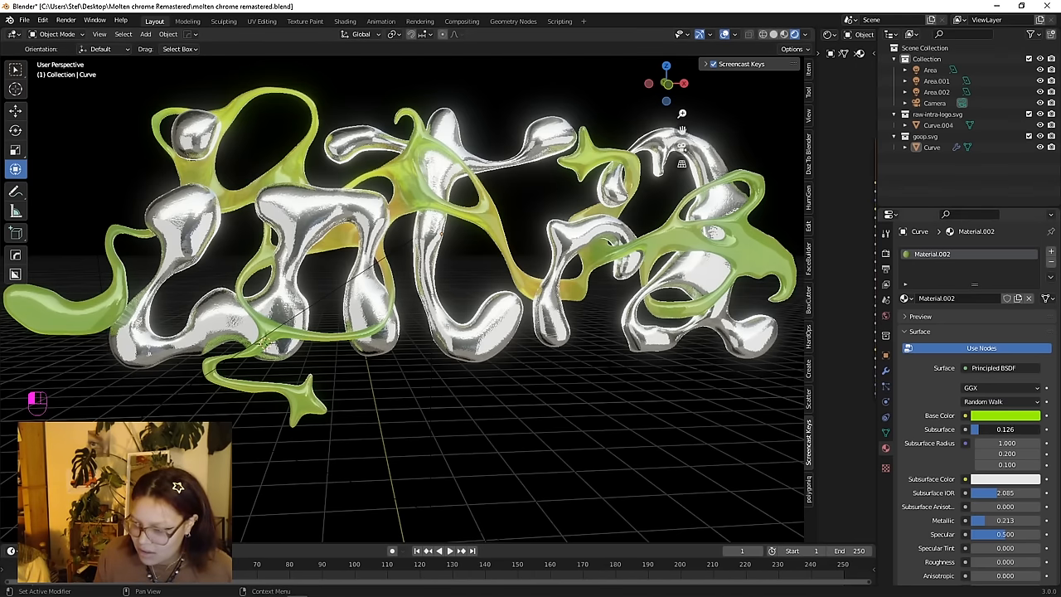
left_click_drag(1020, 428, 979, 428)
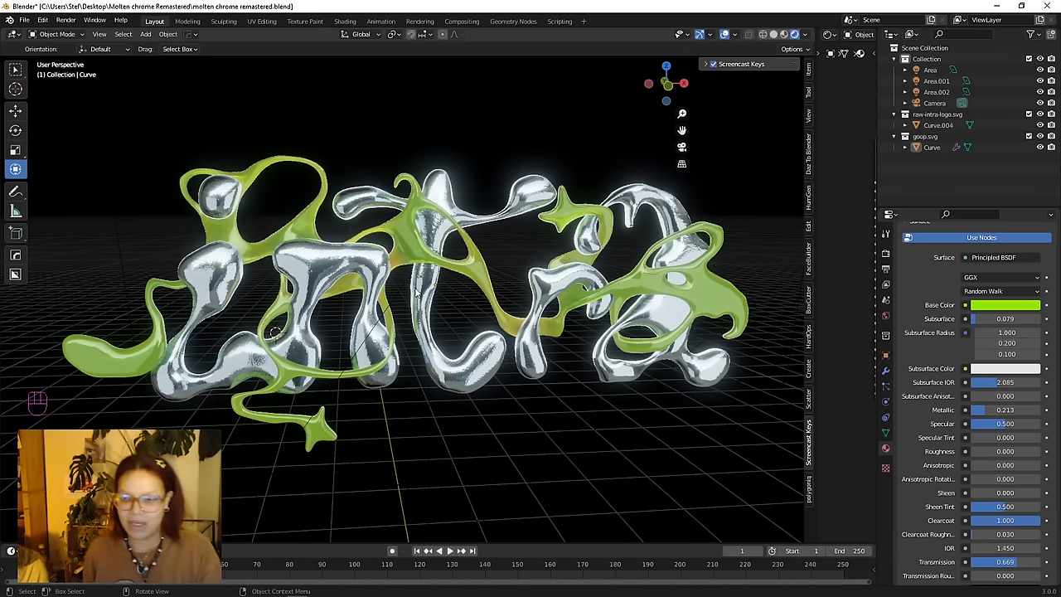
Step: Enter the scene camera view with Lock Camera to View enabled, beside a new 3D view area
left_click(935, 92)
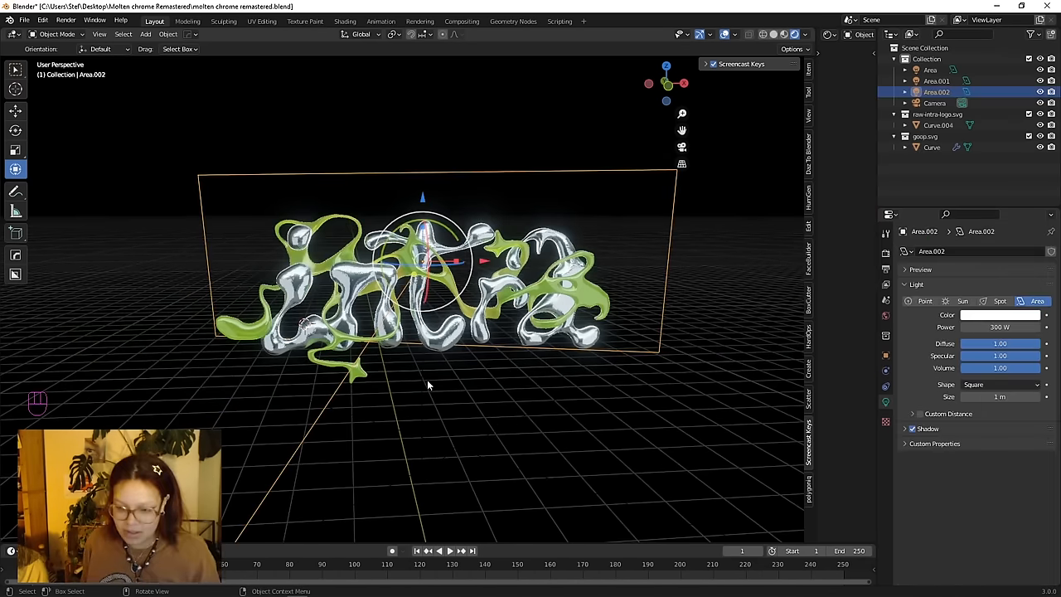
key("KP_0")
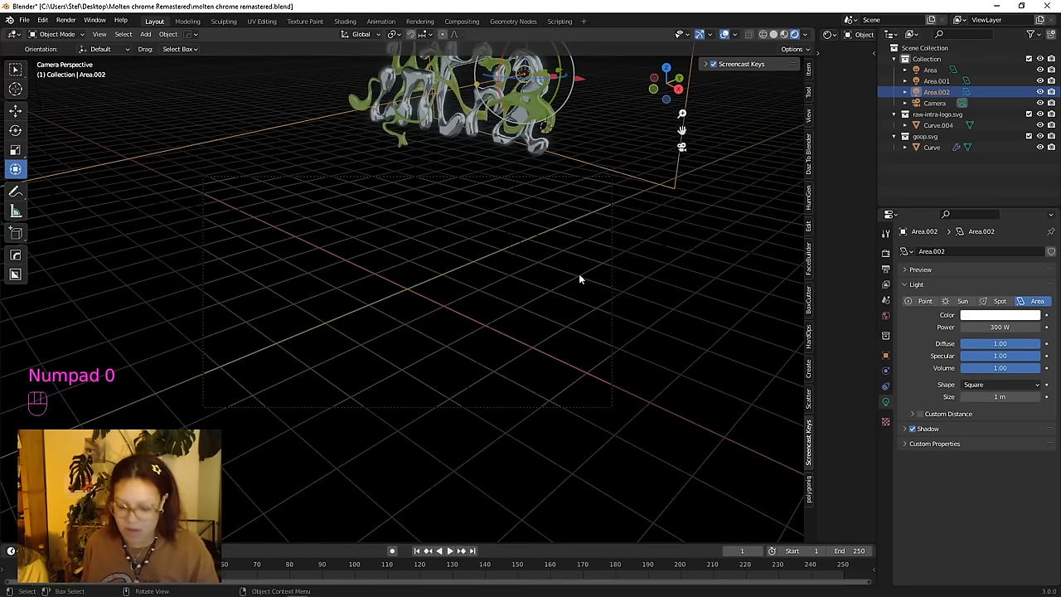
key("N")
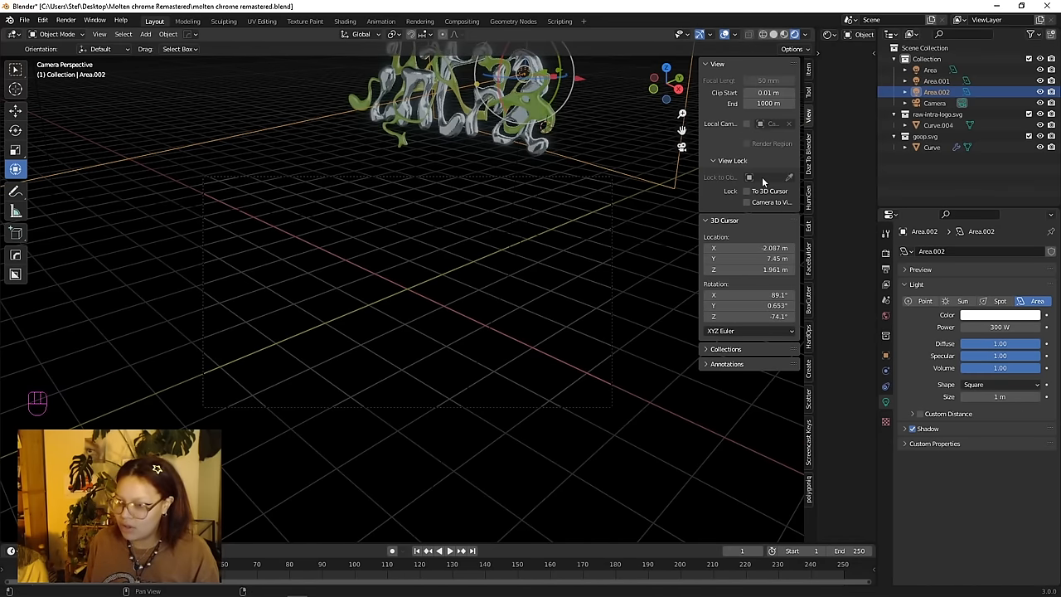
left_click(747, 202)
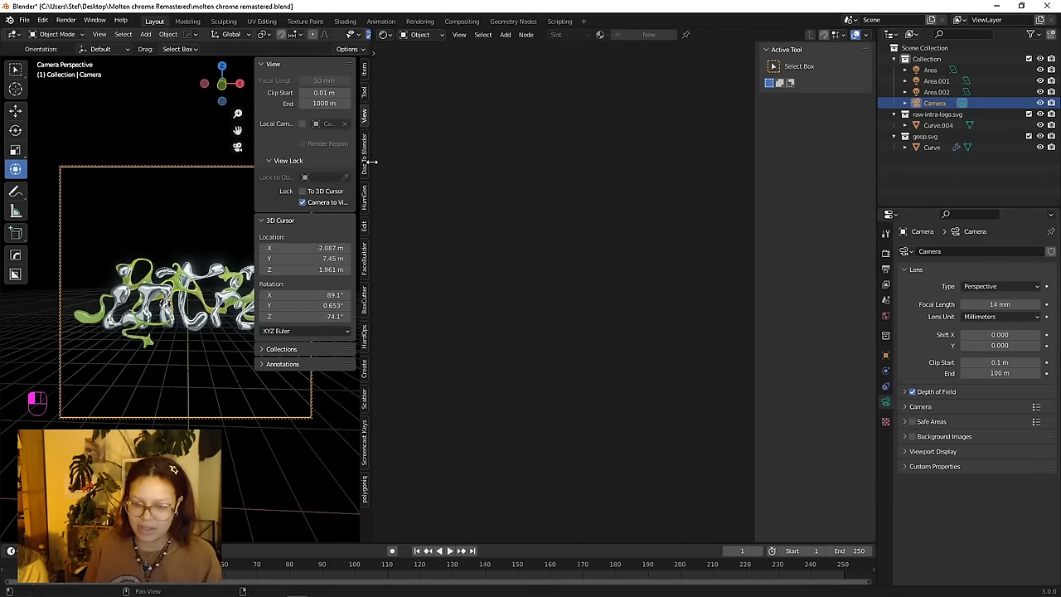
key("N")
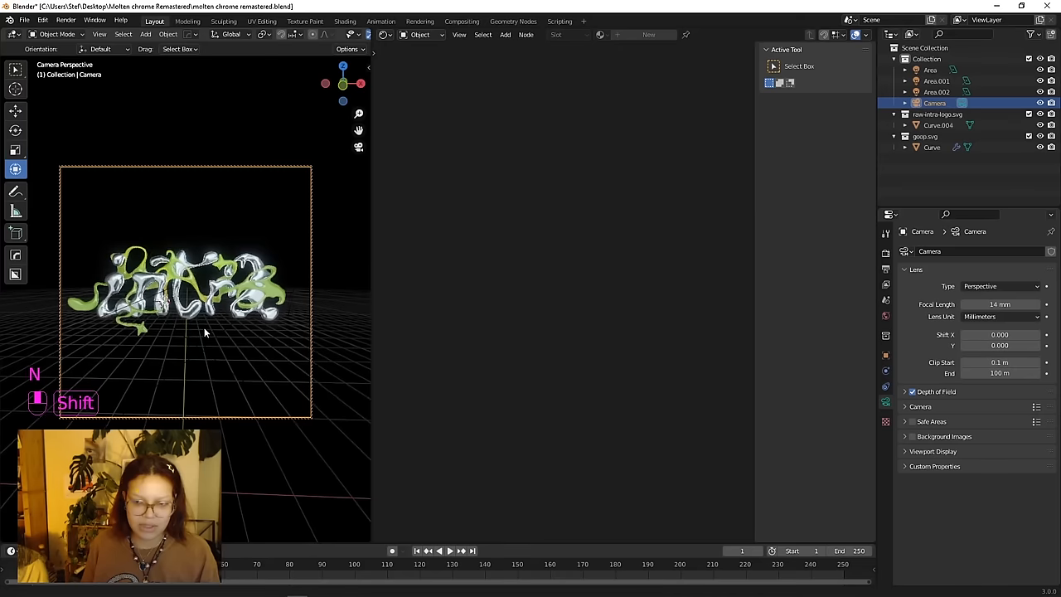
key("N")
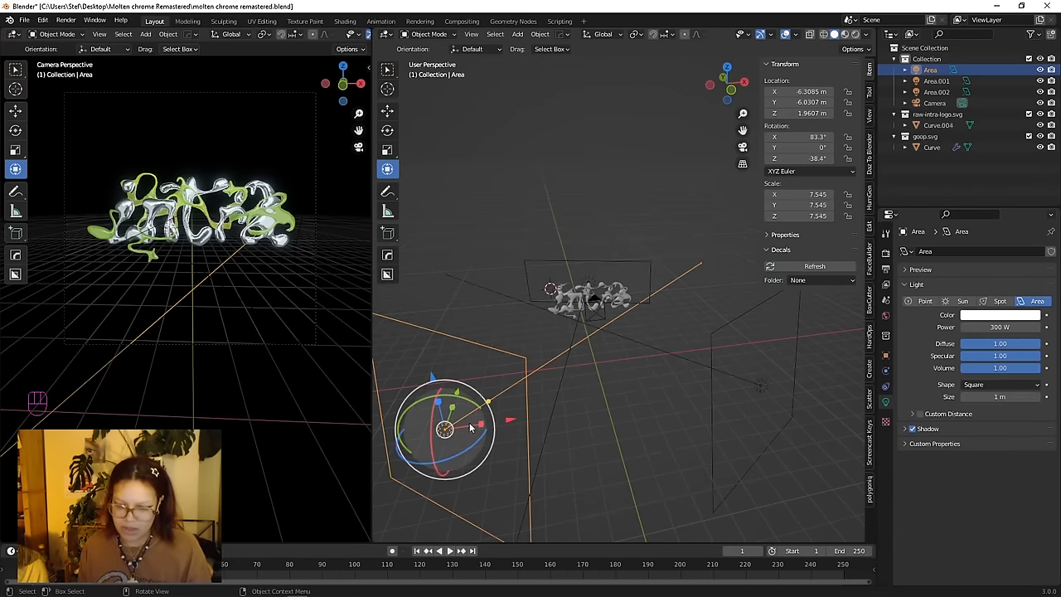
Step: Duplicate the area light at 700 W and rotate it to tilt toward the lettering
key("shift+d")
type("70")
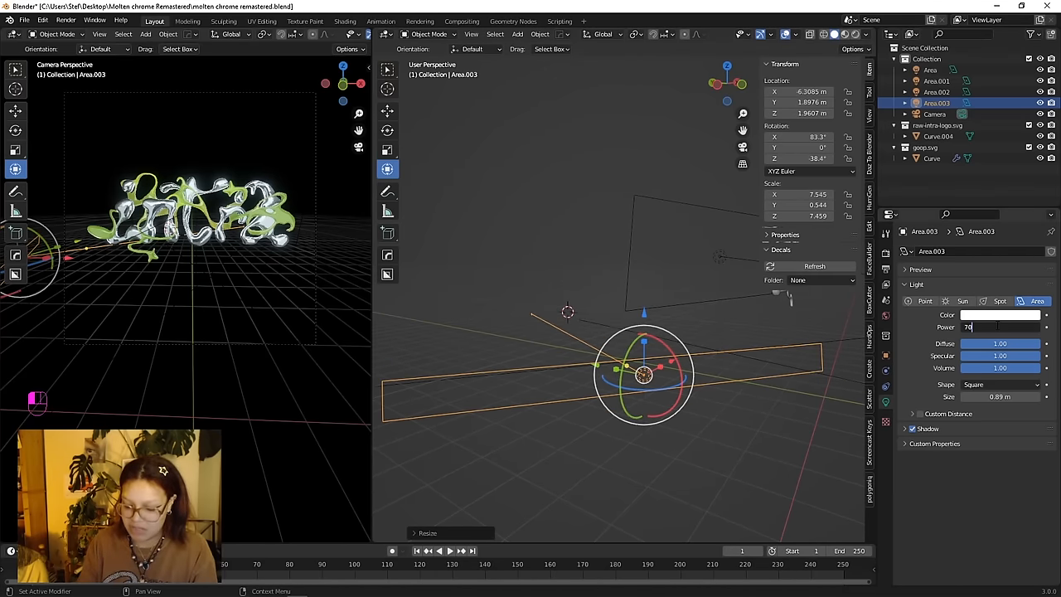
key("KP_0")
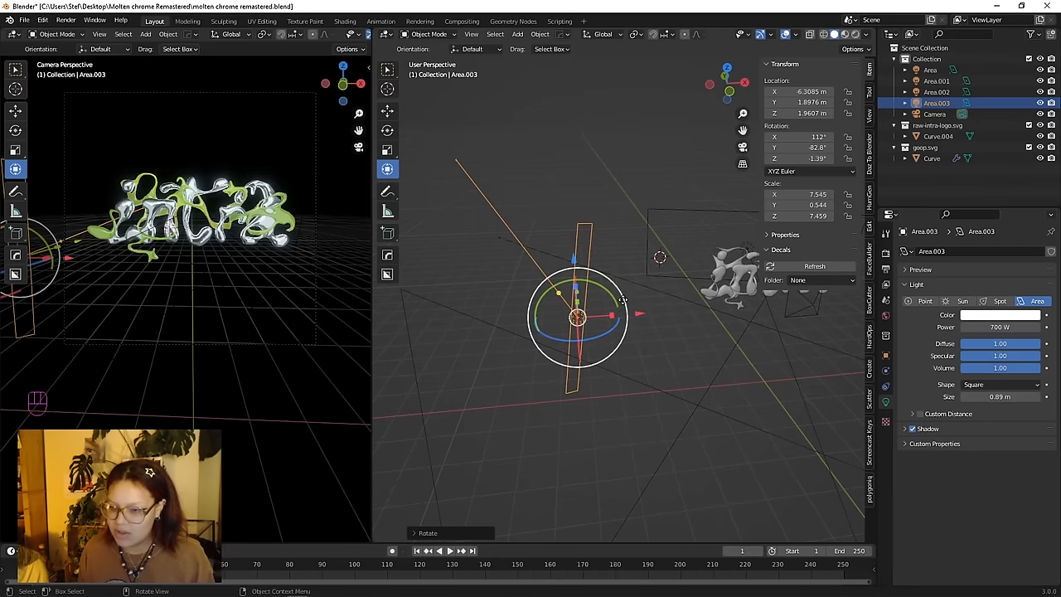
left_click_drag(622, 299, 622, 324)
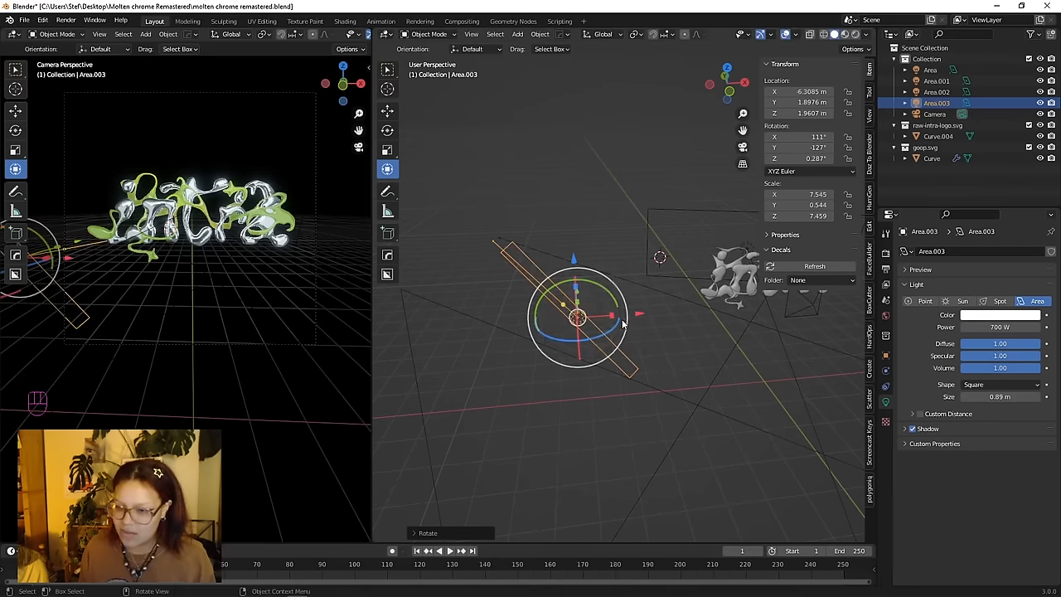
left_click_drag(577, 315, 738, 315)
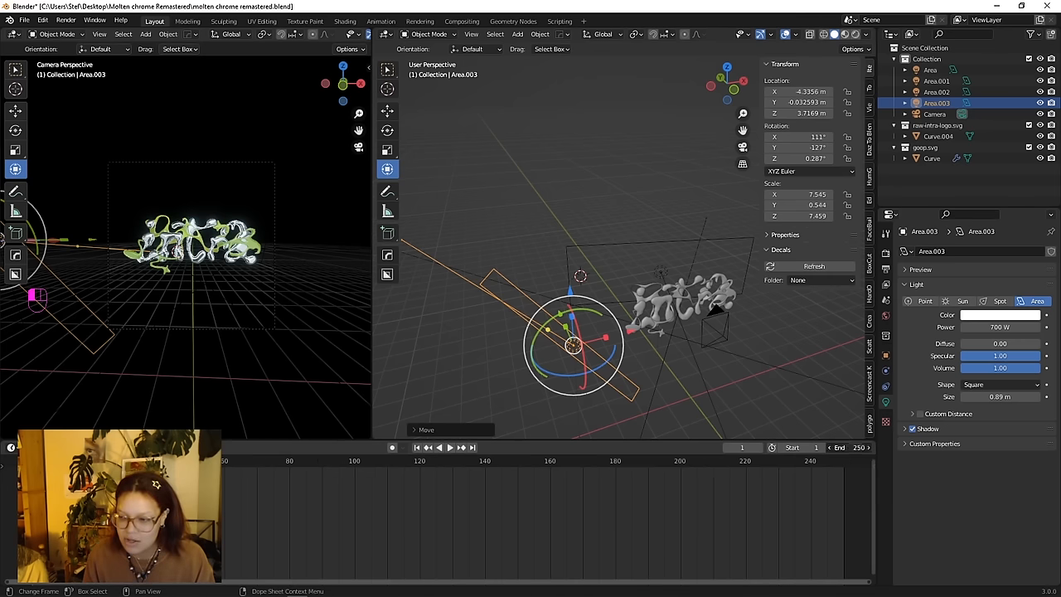
Step: Edit the animation's end frame and jump to a later frame on the timeline
left_click(850, 448)
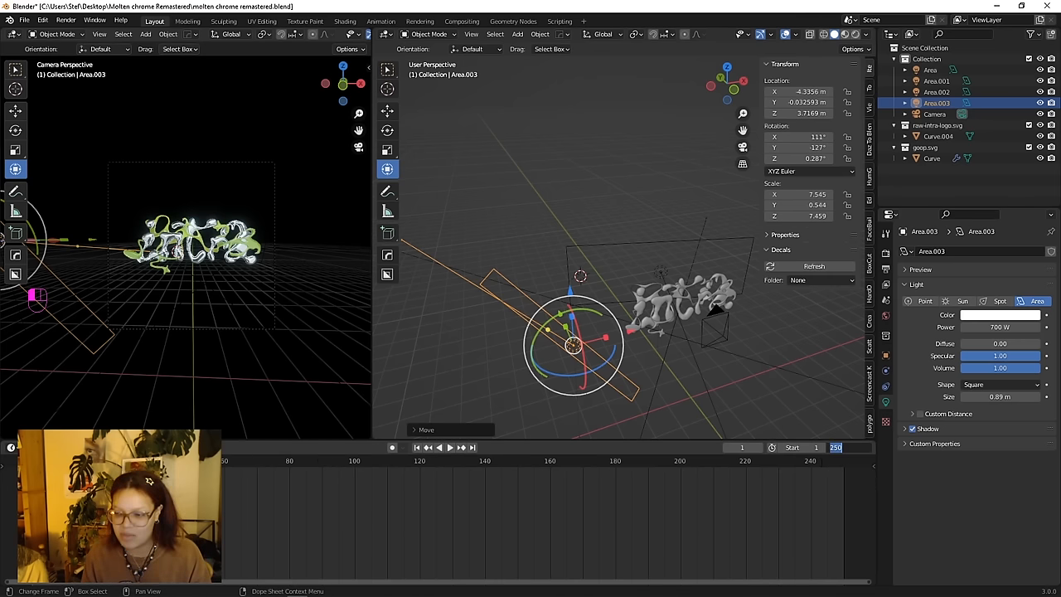
key("Backspace")
type("72")
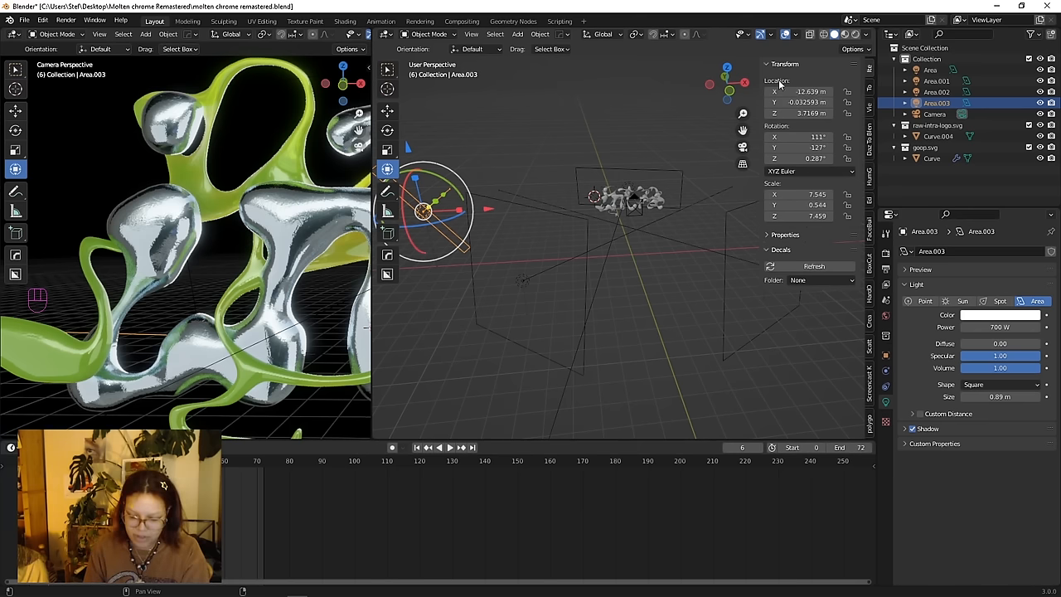
left_click(806, 103)
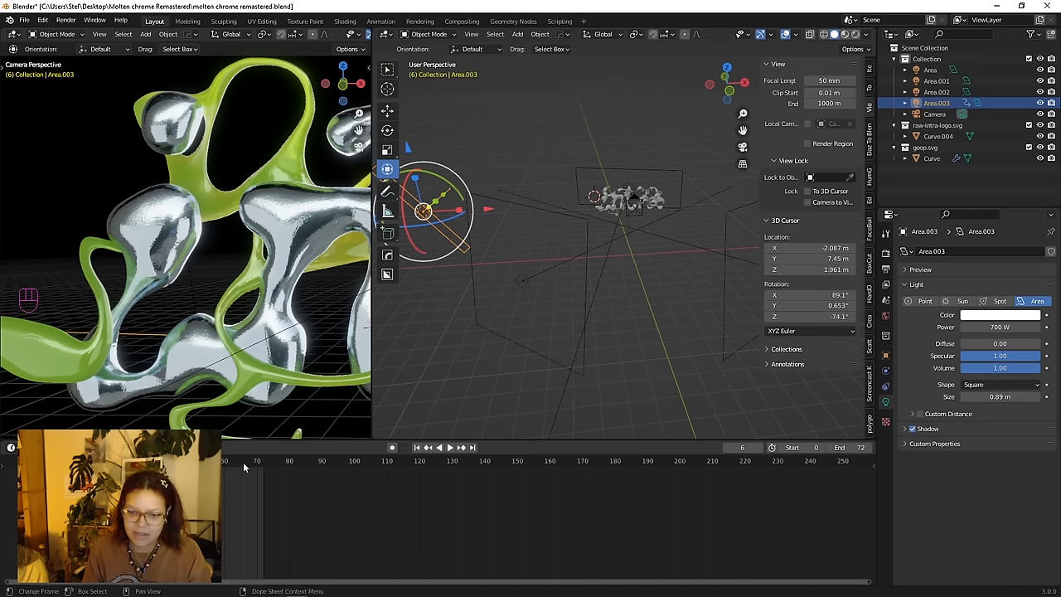
left_click(239, 461)
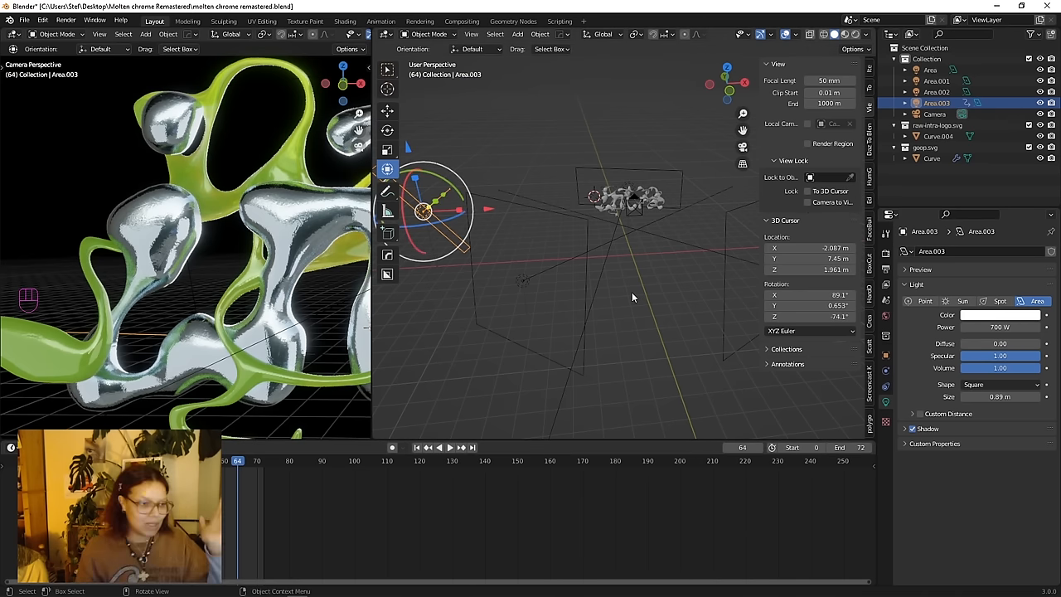
mouse_move(624, 305)
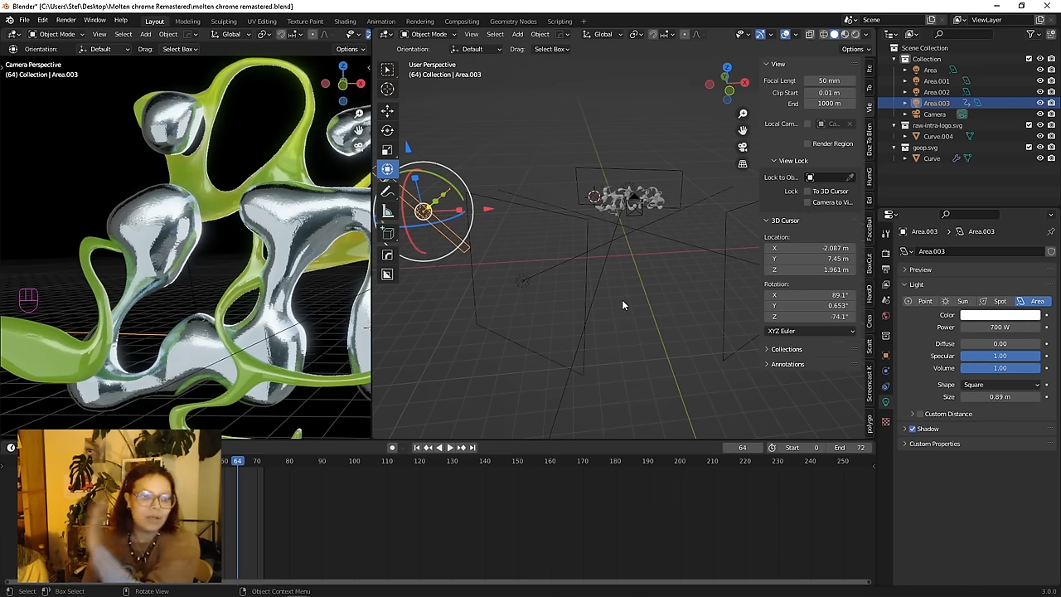
mouse_move(488, 229)
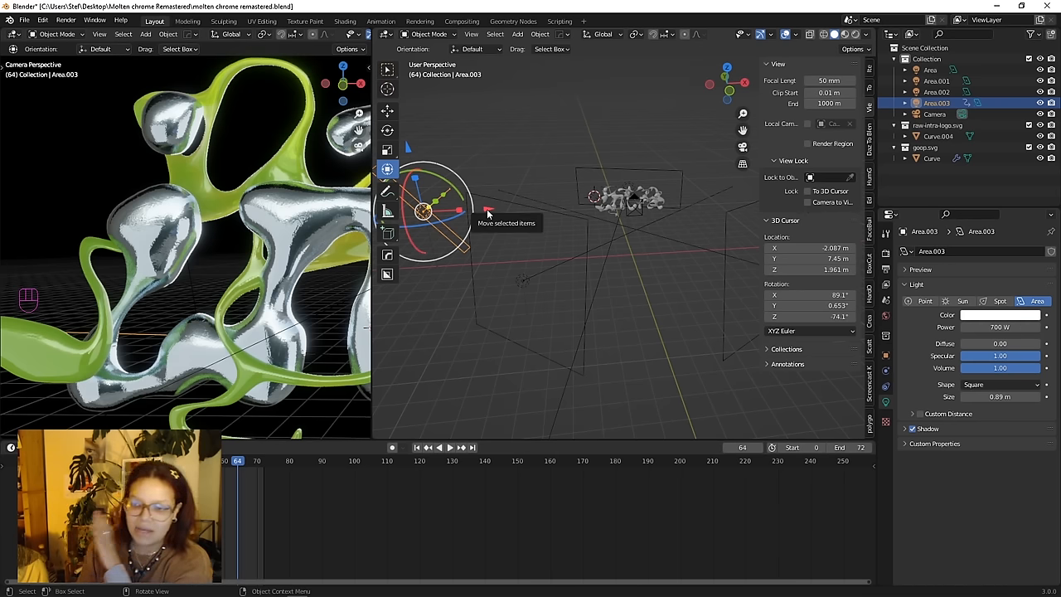
Step: Slide the area light across the lettering and keyframe its location at both ends
left_click_drag(448, 207, 630, 199)
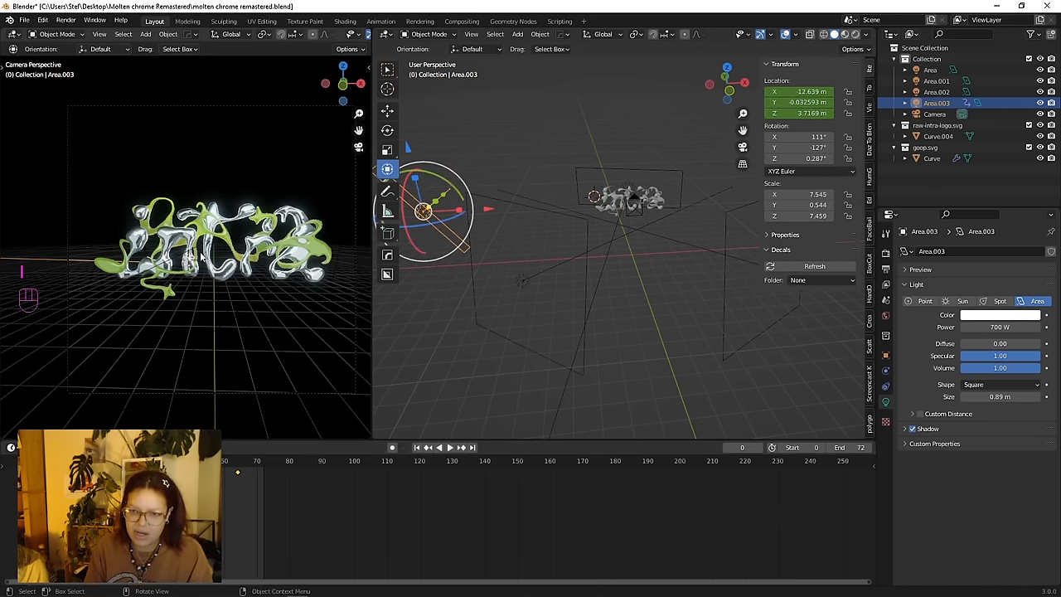
key("space")
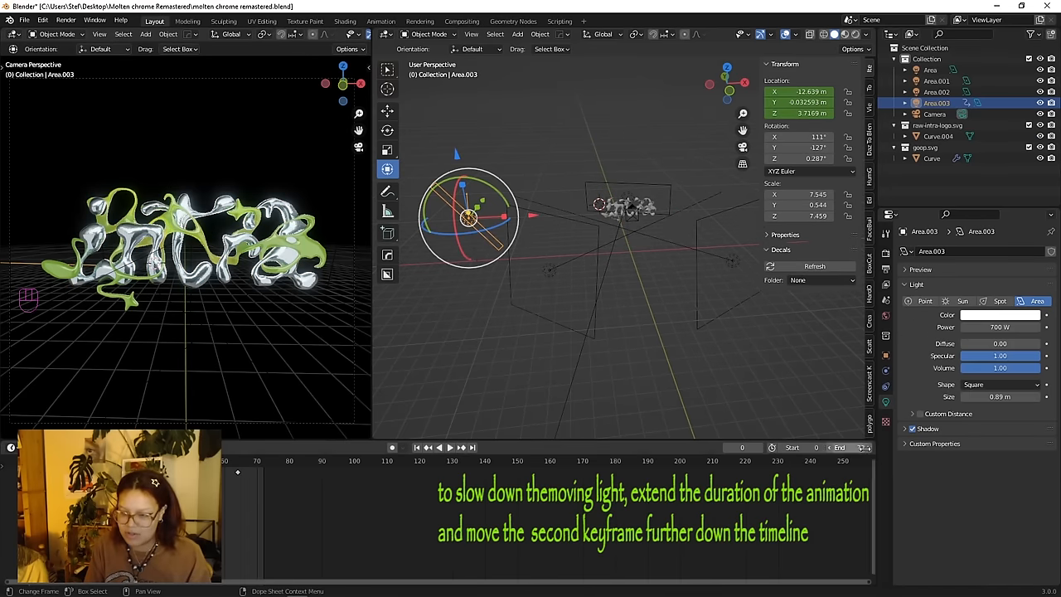
key("space")
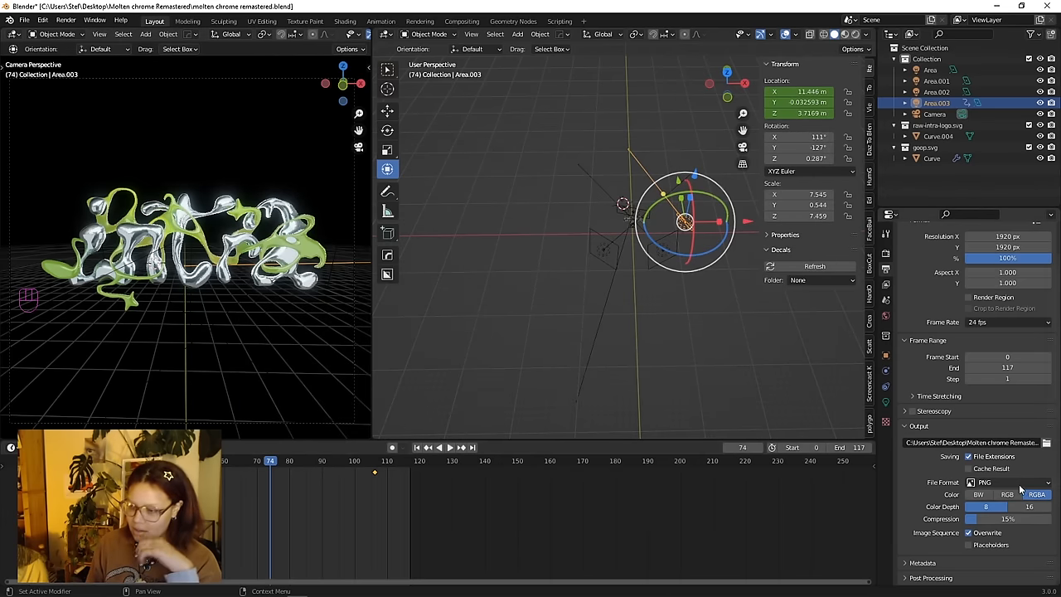
Step: Set output to FFmpeg video at perceptually lossless quality instead of image files
left_click(1012, 482)
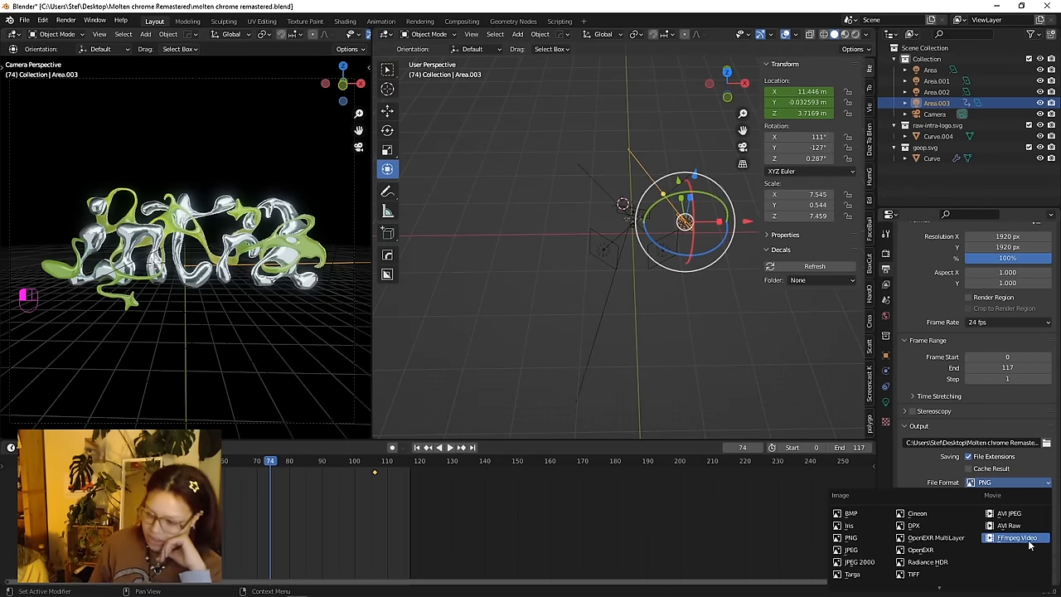
left_click(1022, 538)
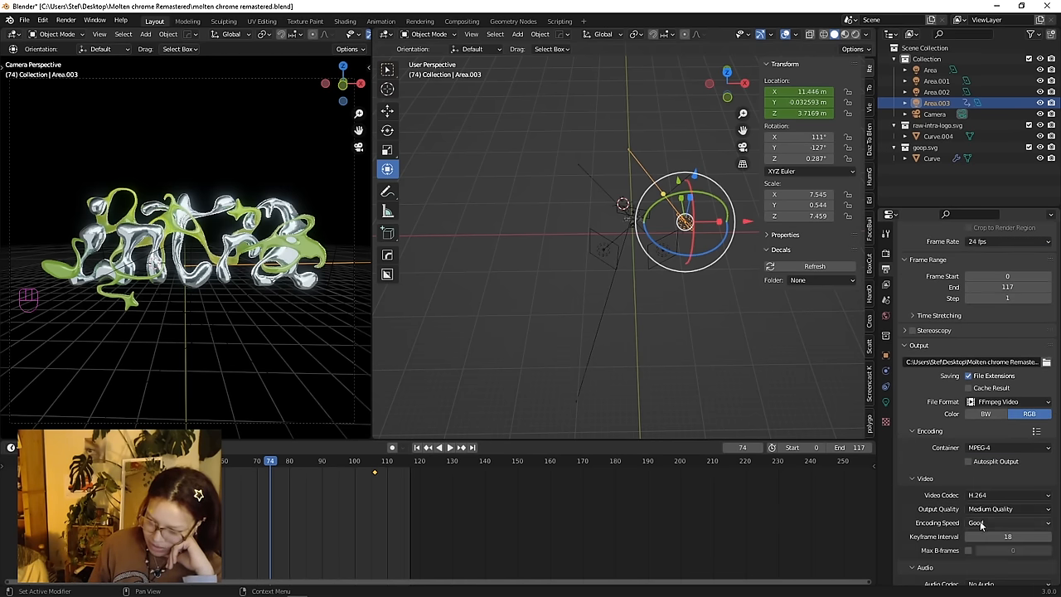
left_click(1004, 508)
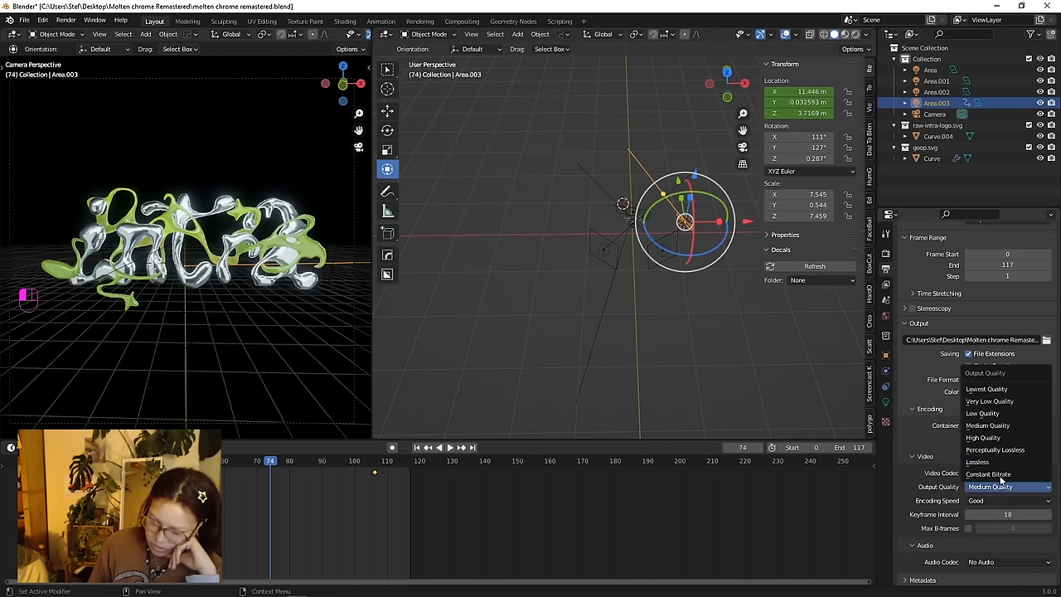
left_click(995, 450)
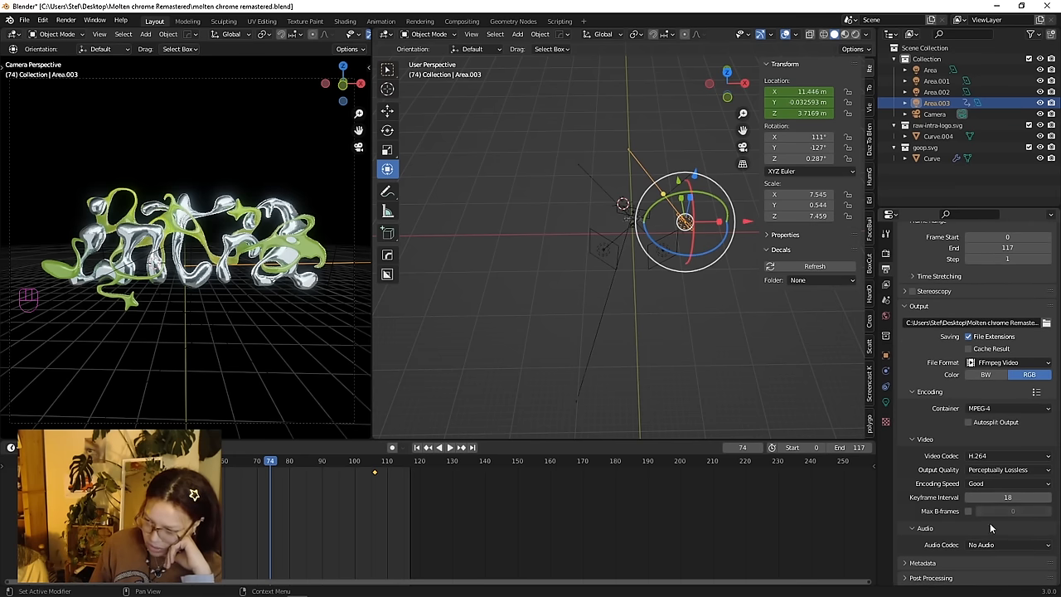